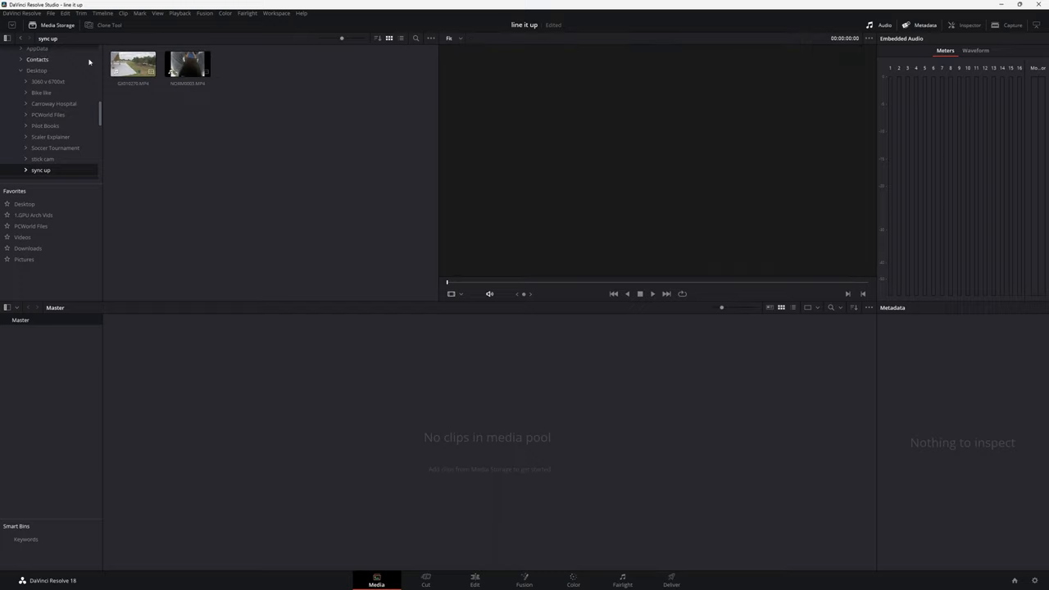
pyautogui.moveTo(148, 99)
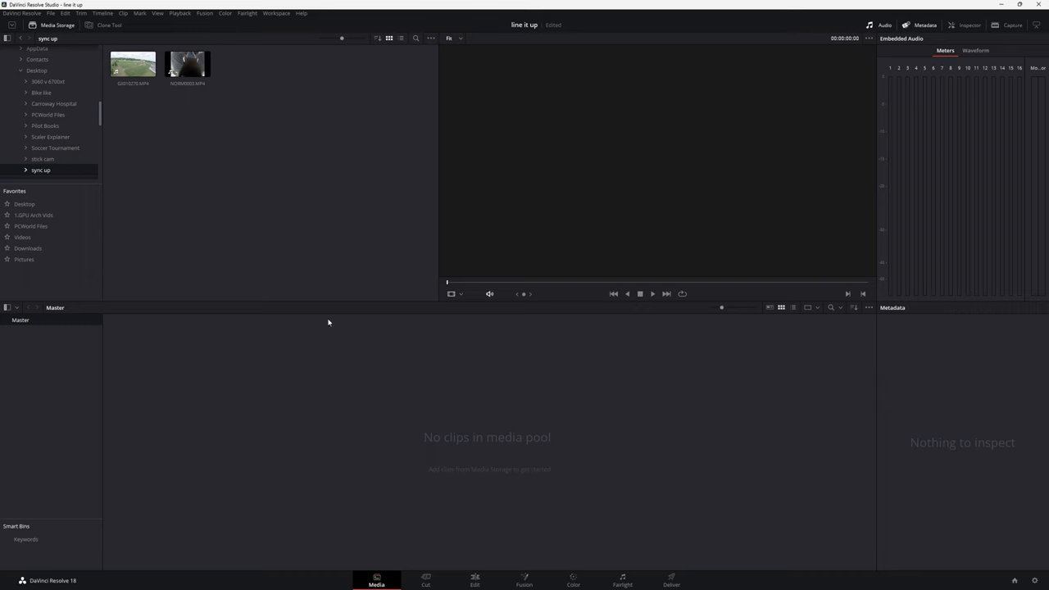
# Step: Add GX010270.MP4 and the stick-cam clip to the Media Pool, changing the project frame rate to match
pyautogui.click(132, 64)
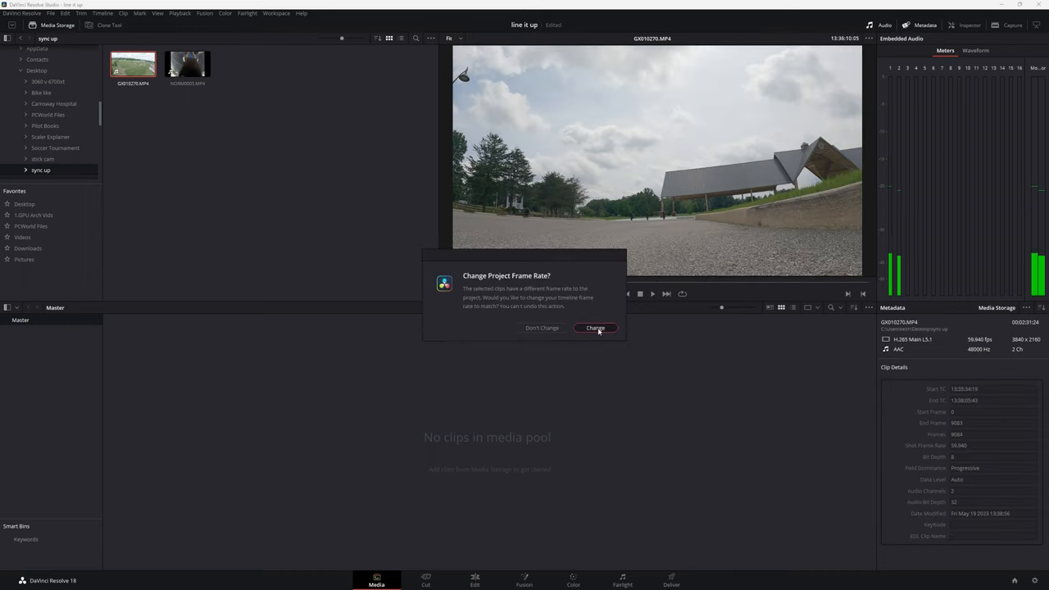
pyautogui.click(595, 328)
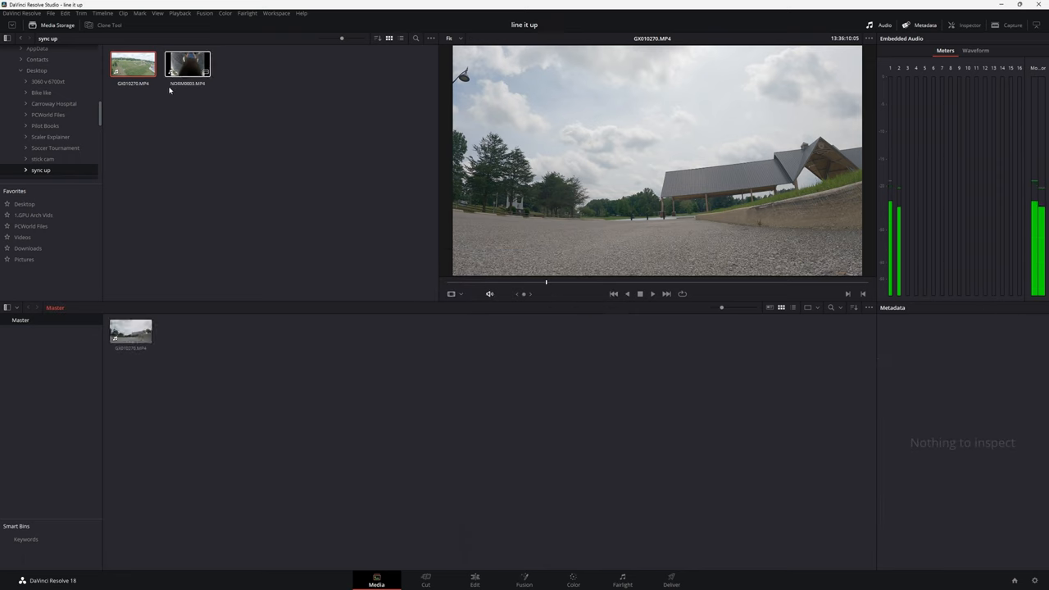
pyautogui.click(188, 64)
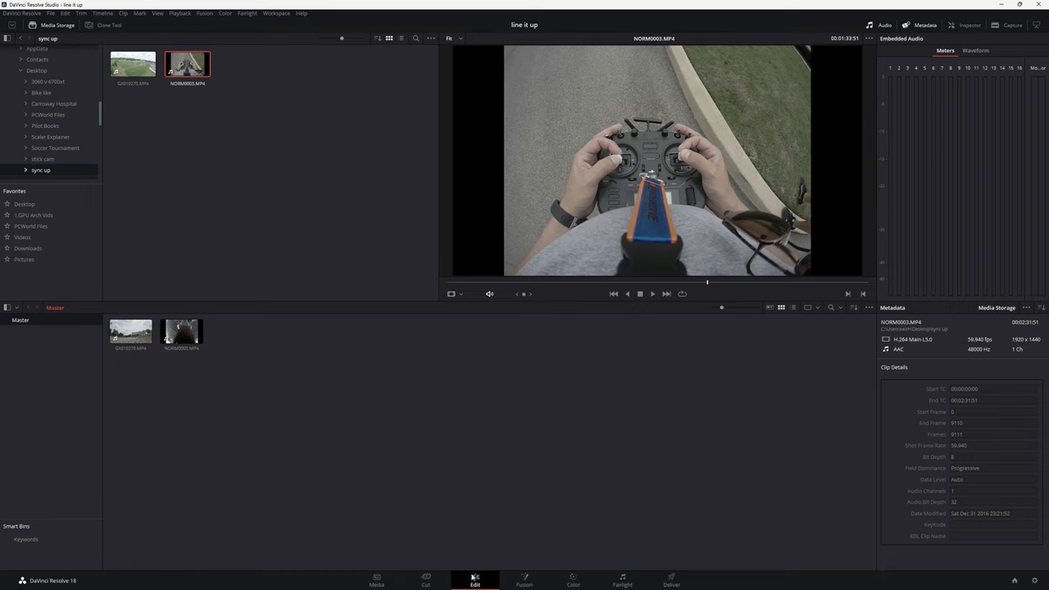
# Step: Create Timeline 1 from GX010270.MP4 on the Edit page and mute its Audio 1 track
pyautogui.click(474, 580)
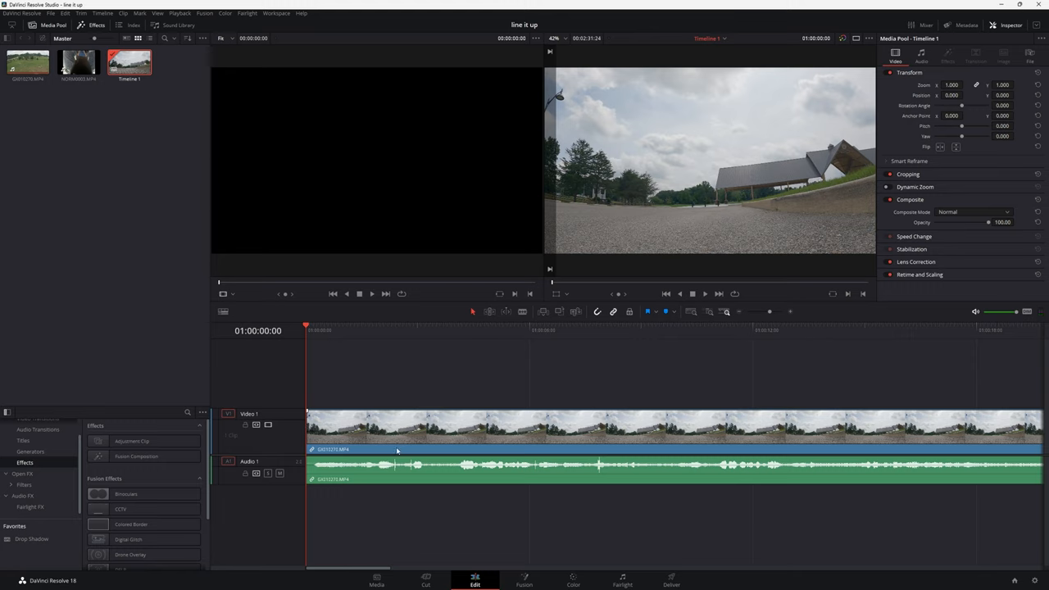
pyautogui.click(278, 473)
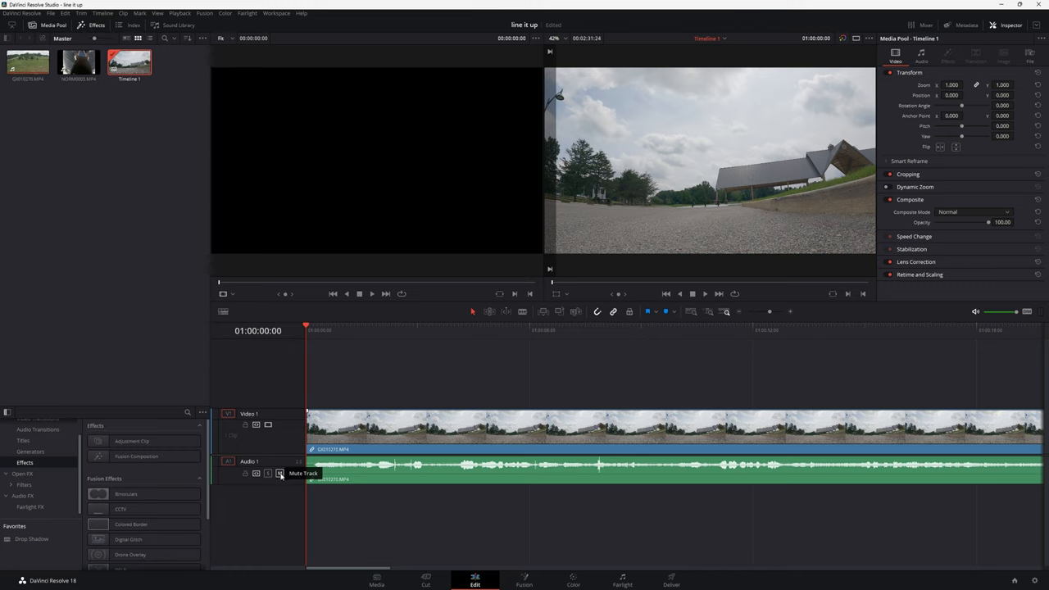
pyautogui.click(279, 473)
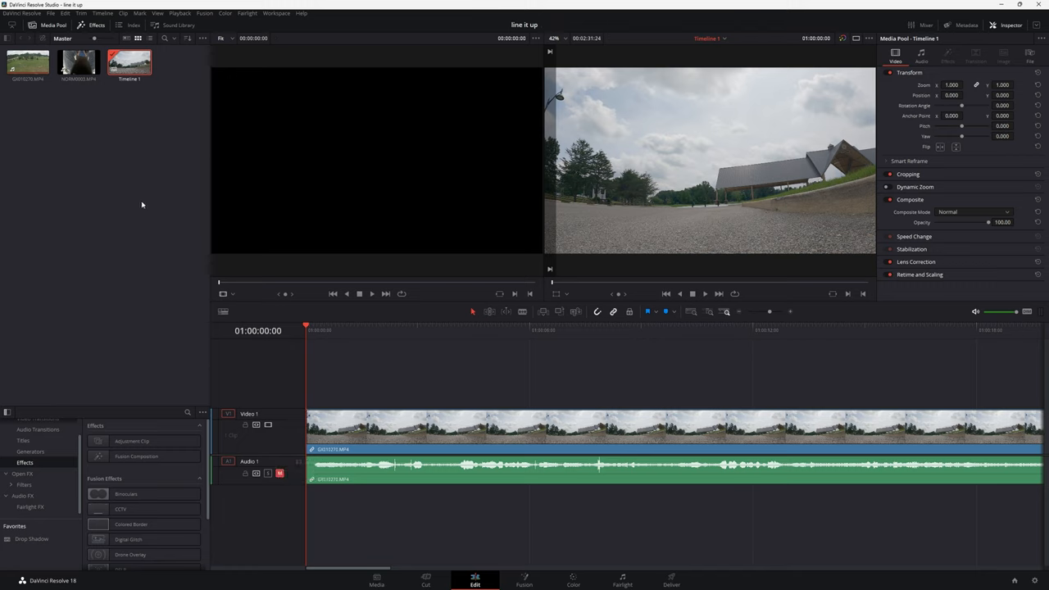
pyautogui.click(77, 63)
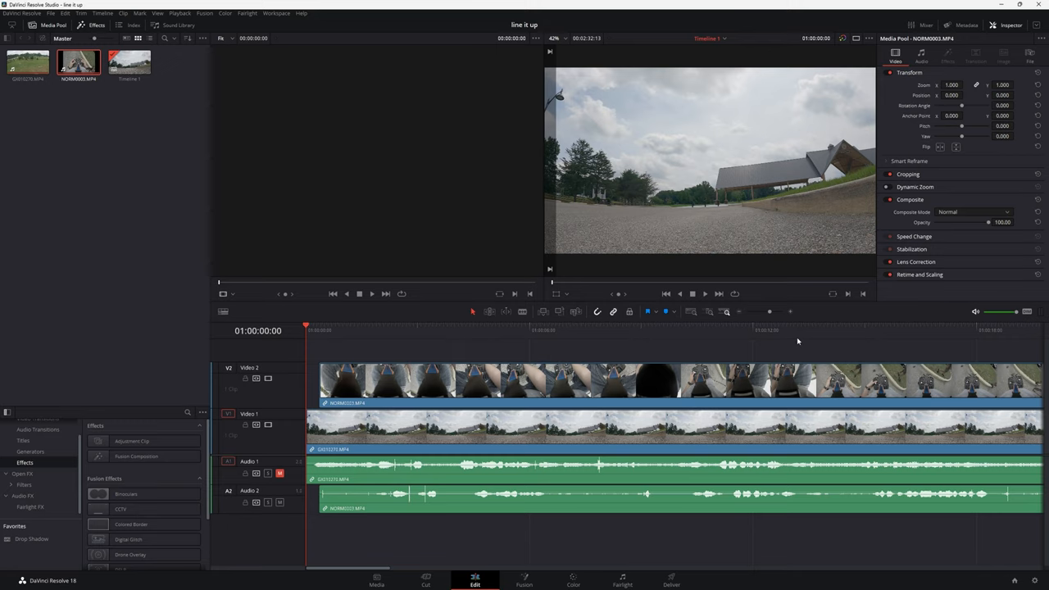
pyautogui.moveTo(791, 312)
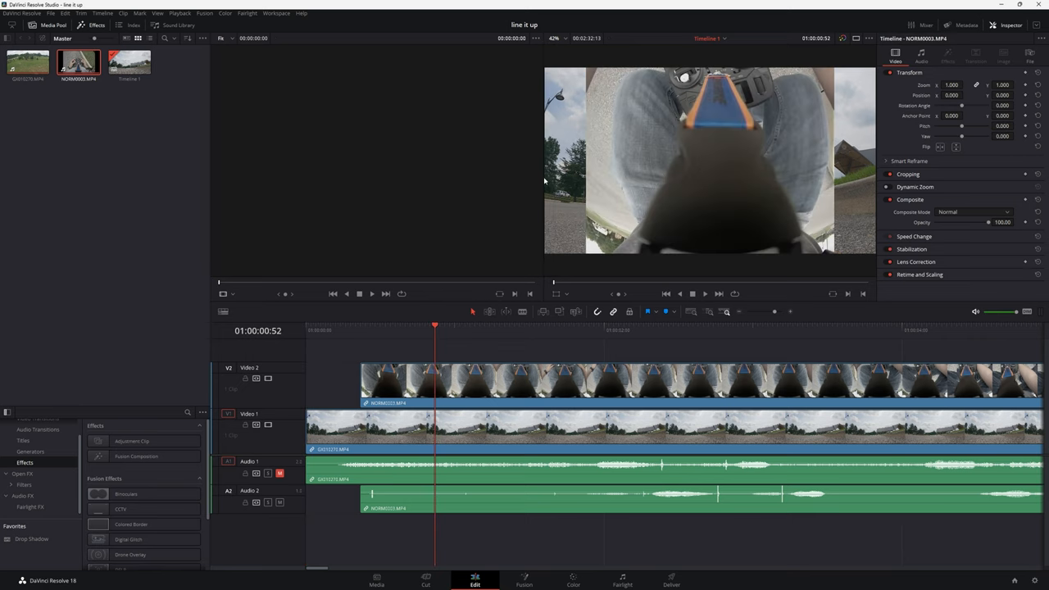
pyautogui.moveTo(869, 175)
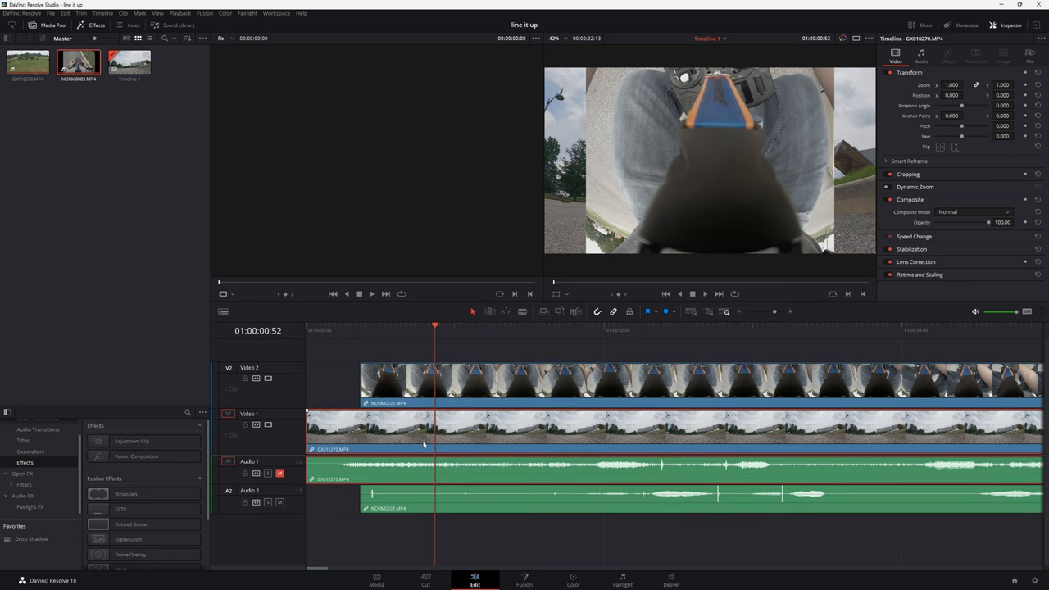
# Step: Select the NORM0003.MP4 stick-cam clip on Video 2 above the flight footage
pyautogui.click(522, 375)
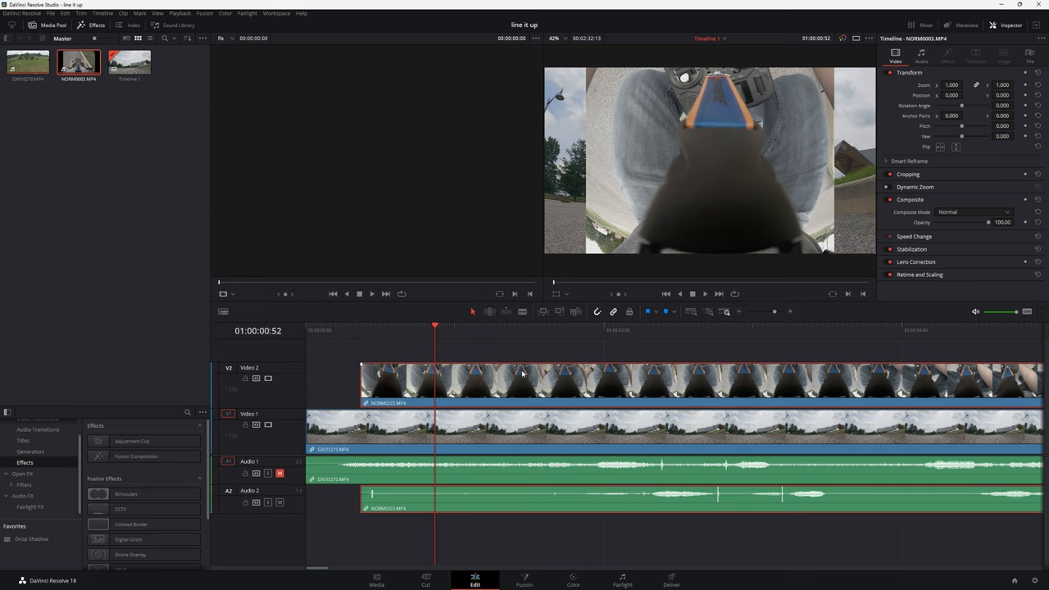
pyautogui.moveTo(802, 161)
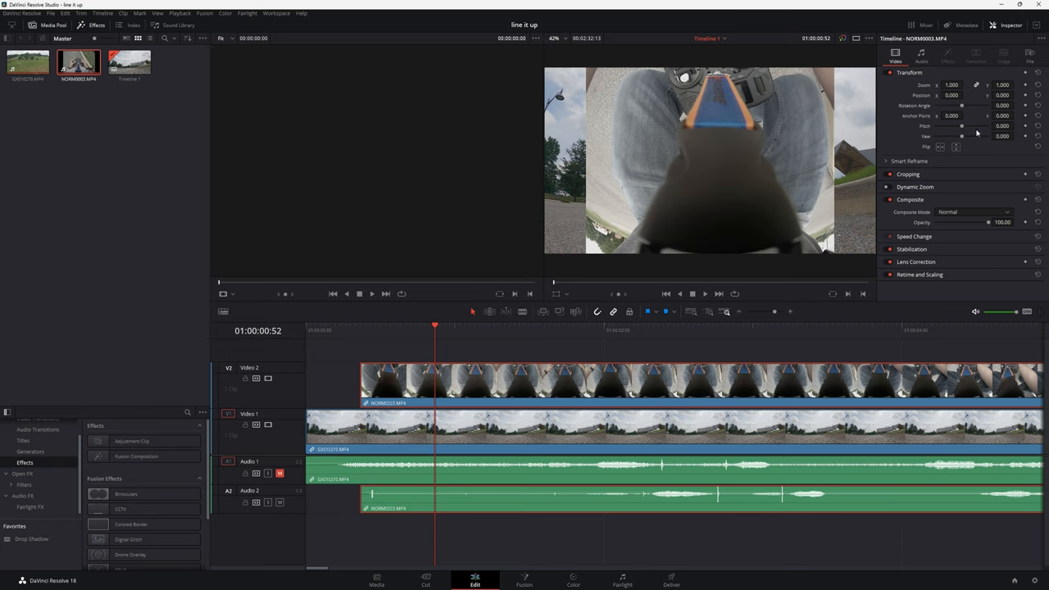
pyautogui.moveTo(977, 133)
pyautogui.write('0.750')
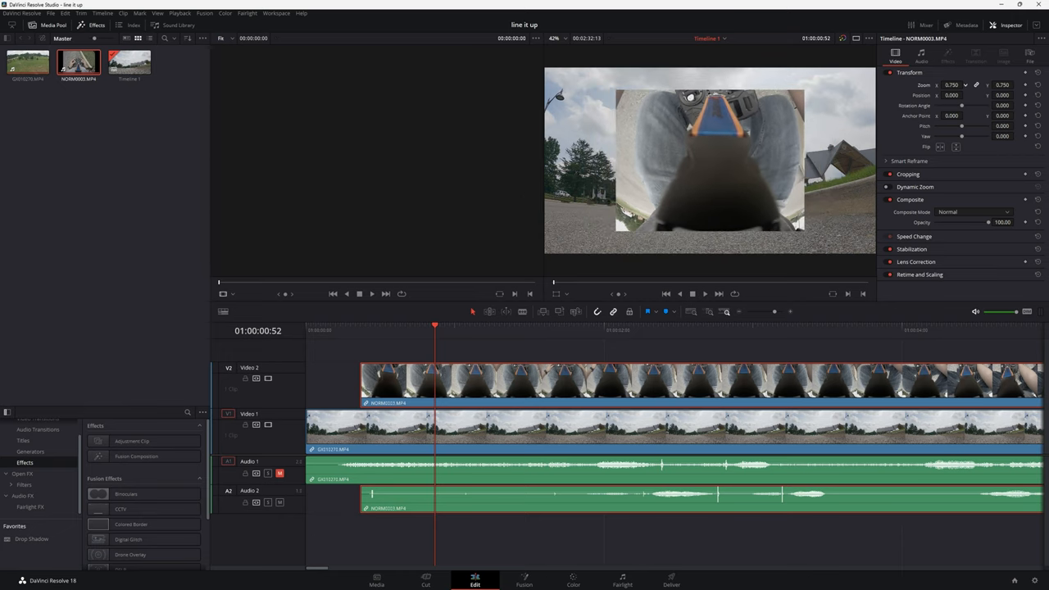
# Step: Move the playhead ahead to where the drone appears and set the clip's Zoom to 0.750
pyautogui.click(688, 330)
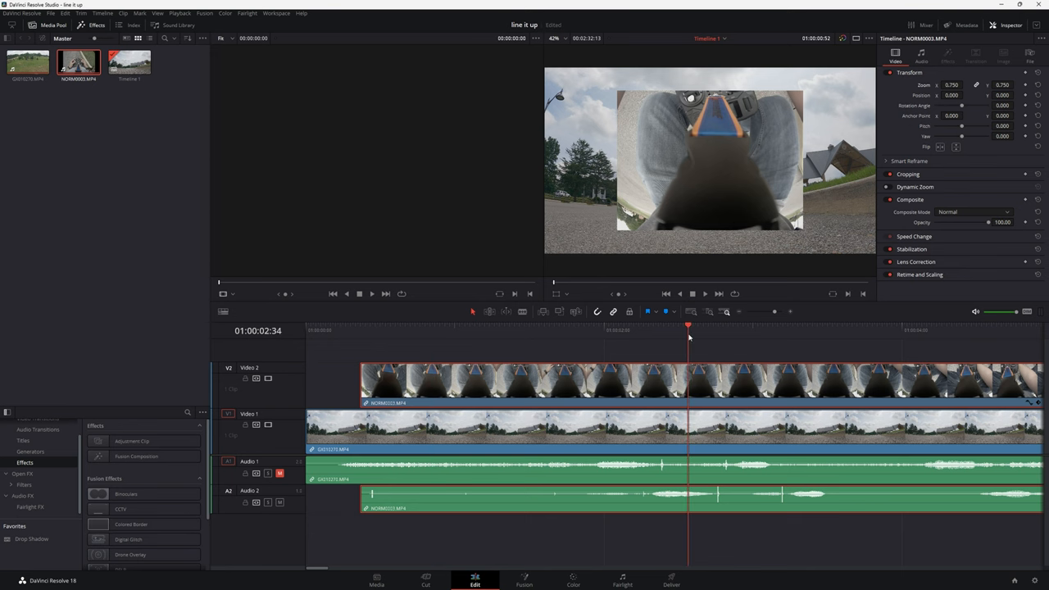
pyautogui.click(844, 326)
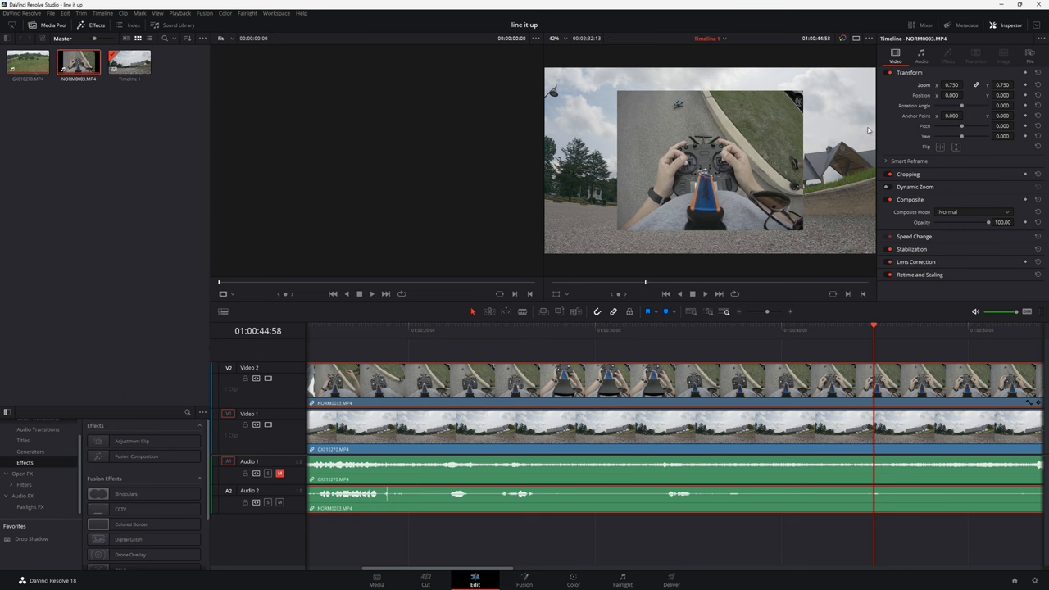
pyautogui.moveTo(824, 214)
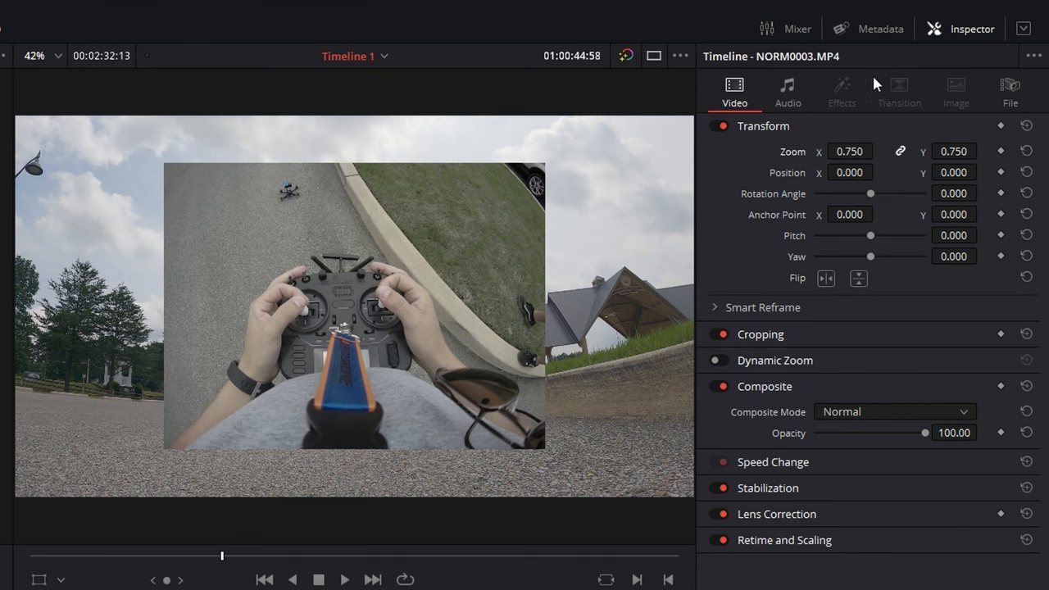
pyautogui.click(963, 27)
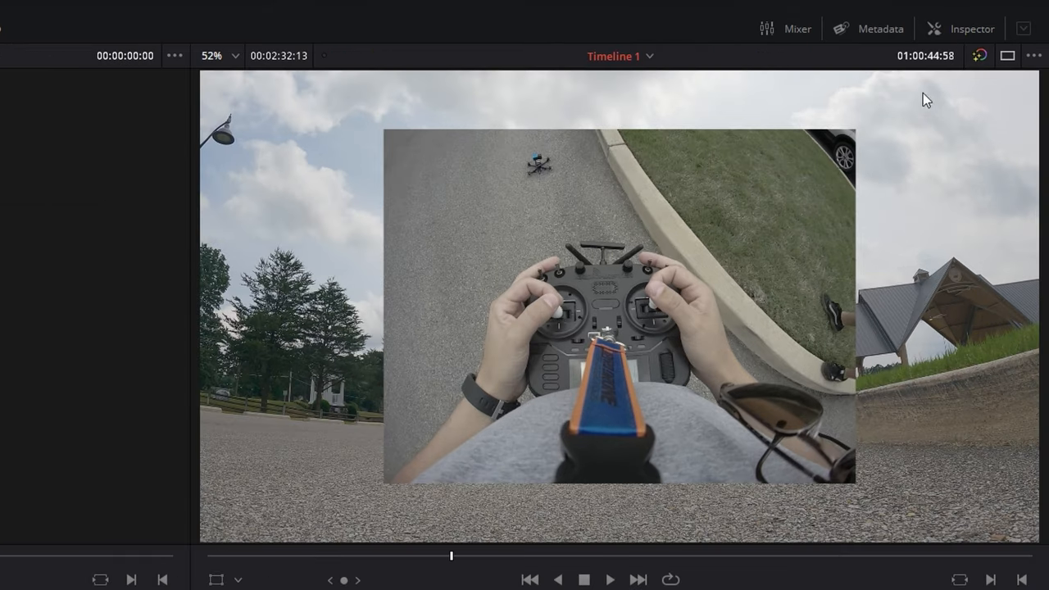
pyautogui.click(971, 27)
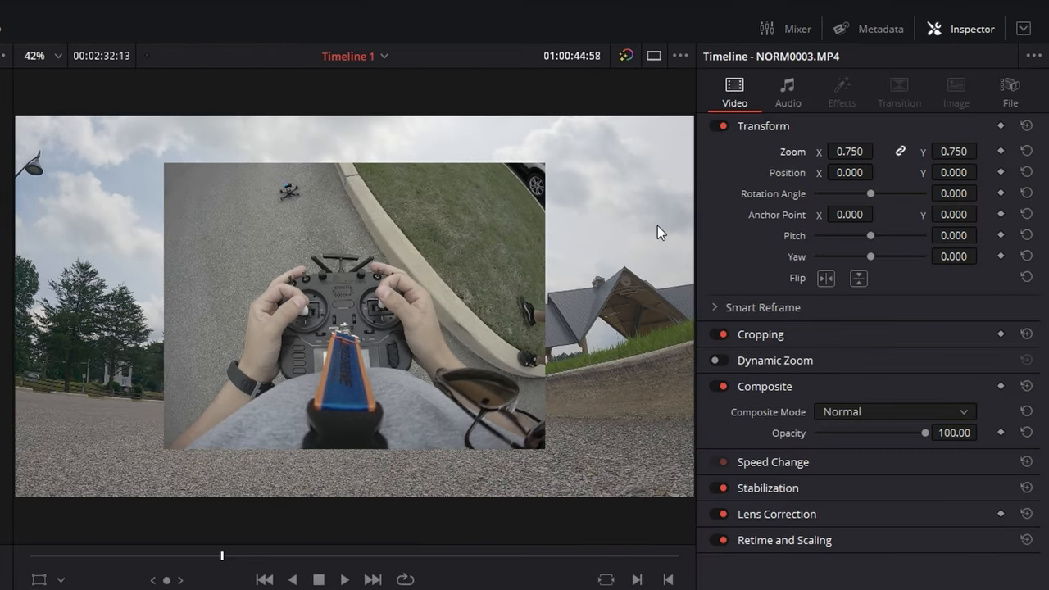
pyautogui.moveTo(728, 345)
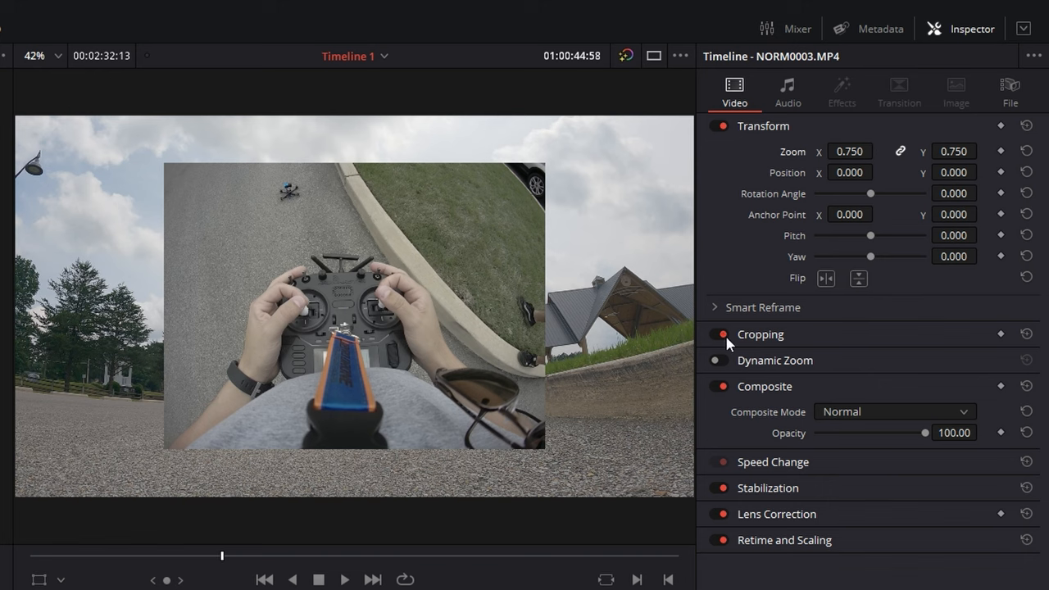
# Step: Crop the left and right sides of the stick-cam inset in toward the controller
pyautogui.click(759, 334)
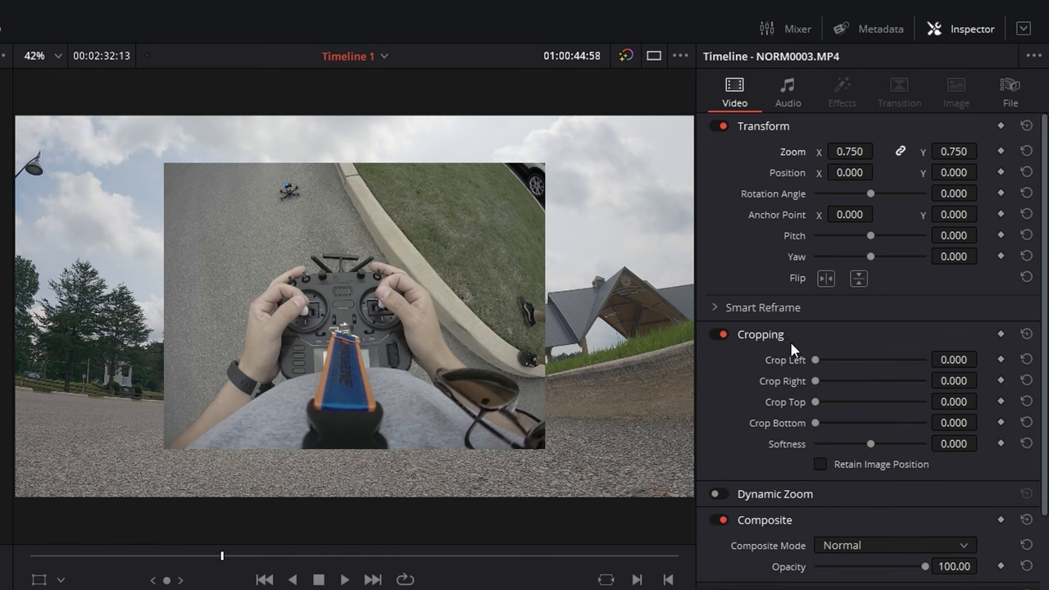
pyautogui.moveTo(814, 359); pyautogui.dragTo(823, 359)
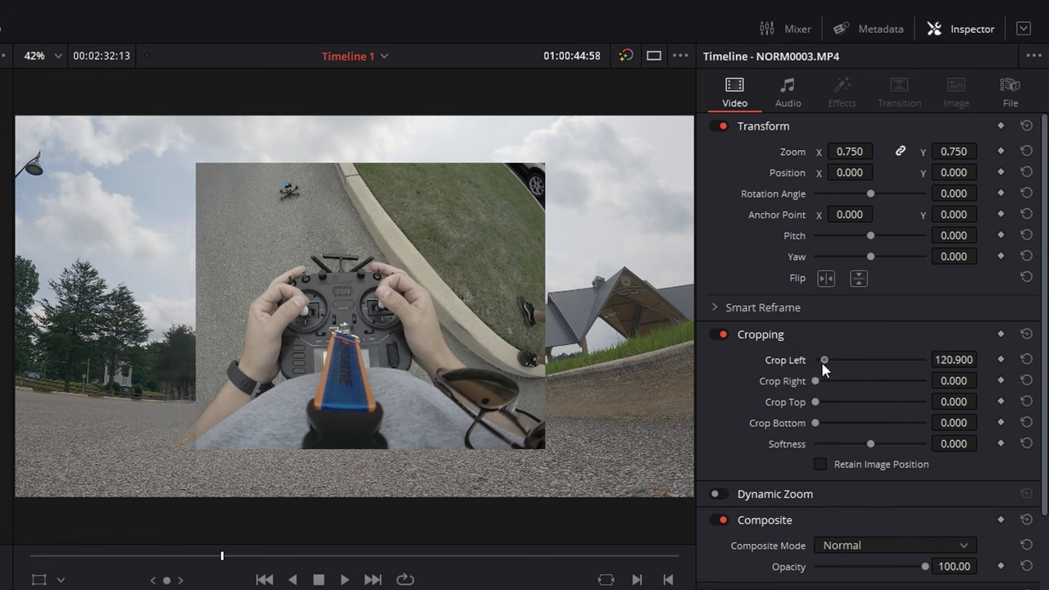
pyautogui.moveTo(824, 359); pyautogui.dragTo(836, 359)
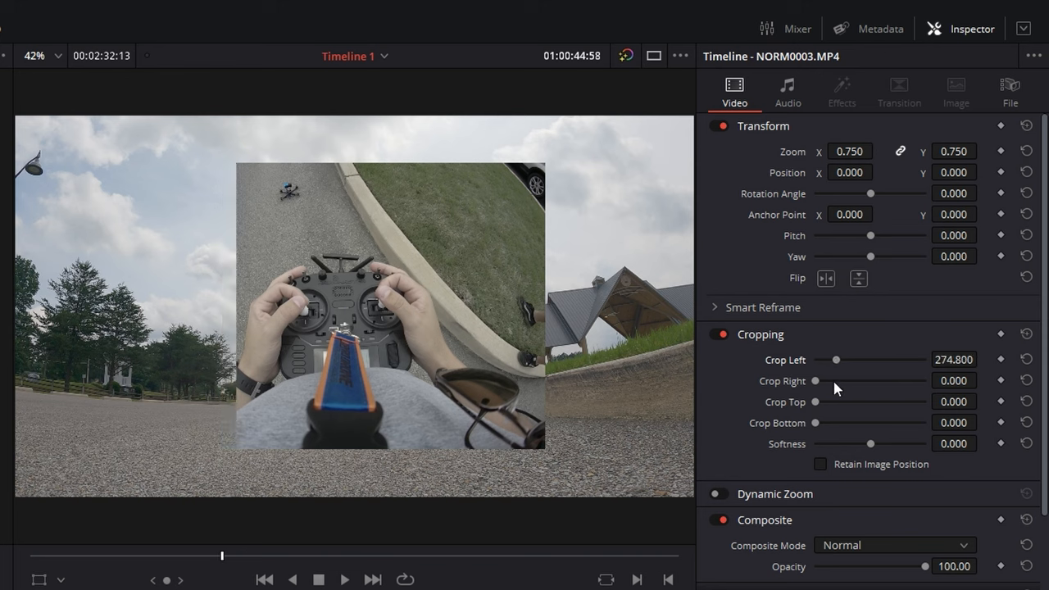
pyautogui.moveTo(816, 381); pyautogui.dragTo(828, 381)
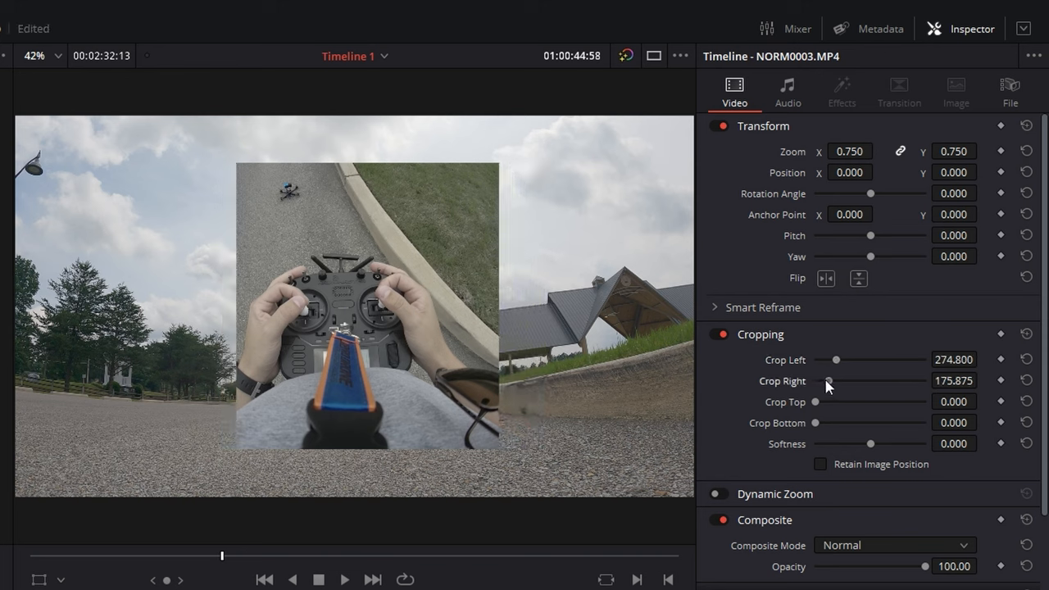
pyautogui.moveTo(828, 380); pyautogui.dragTo(838, 381)
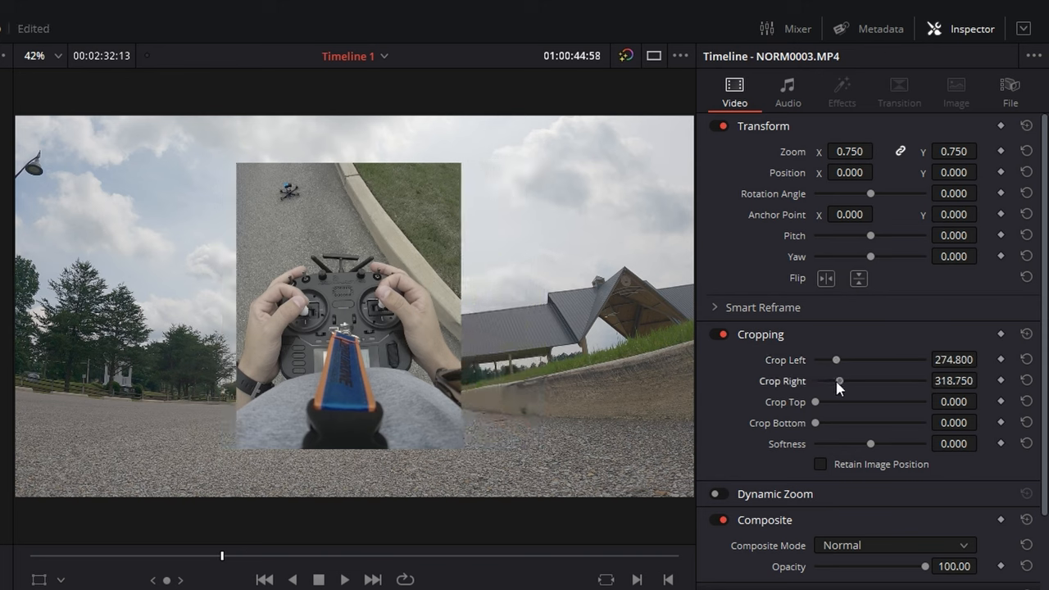
# Step: Crop the top and bottom (about 288.5) around the hands, setting a value of -65.000
pyautogui.moveTo(832, 402); pyautogui.dragTo(817, 401)
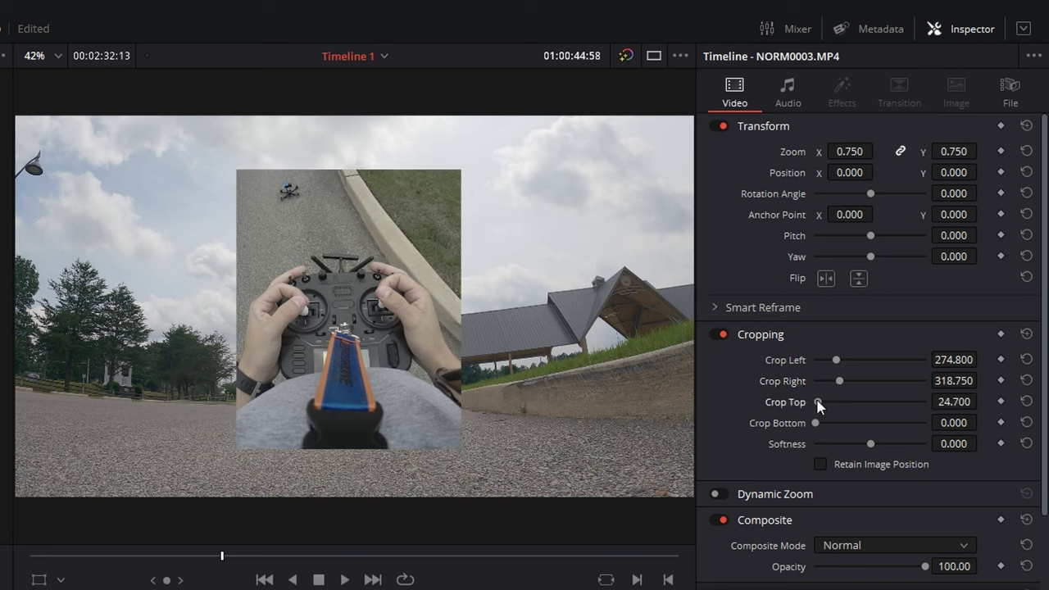
pyautogui.moveTo(818, 401); pyautogui.dragTo(807, 401)
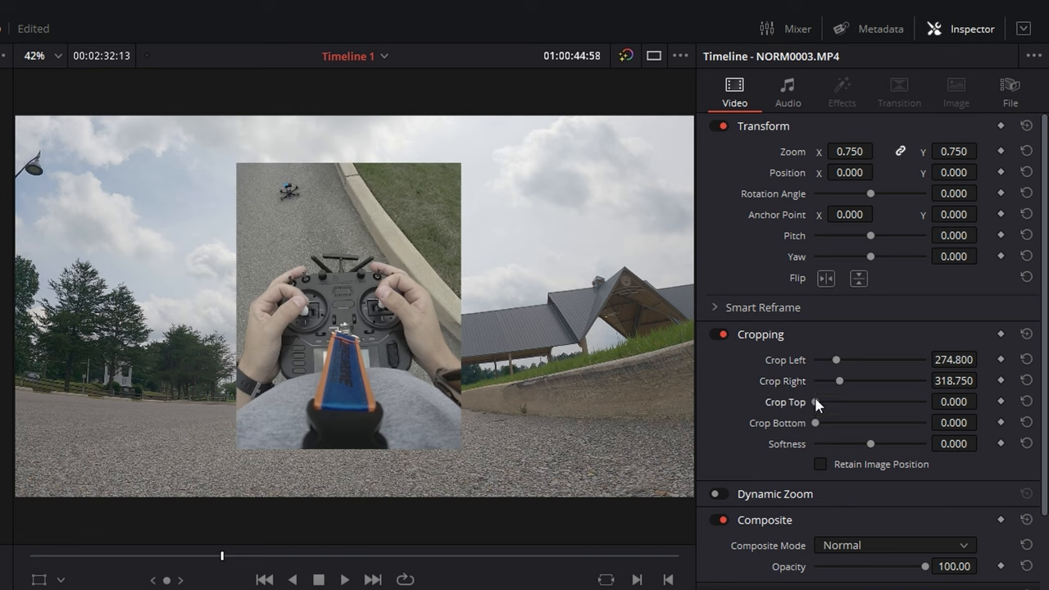
pyautogui.moveTo(811, 401); pyautogui.dragTo(842, 402)
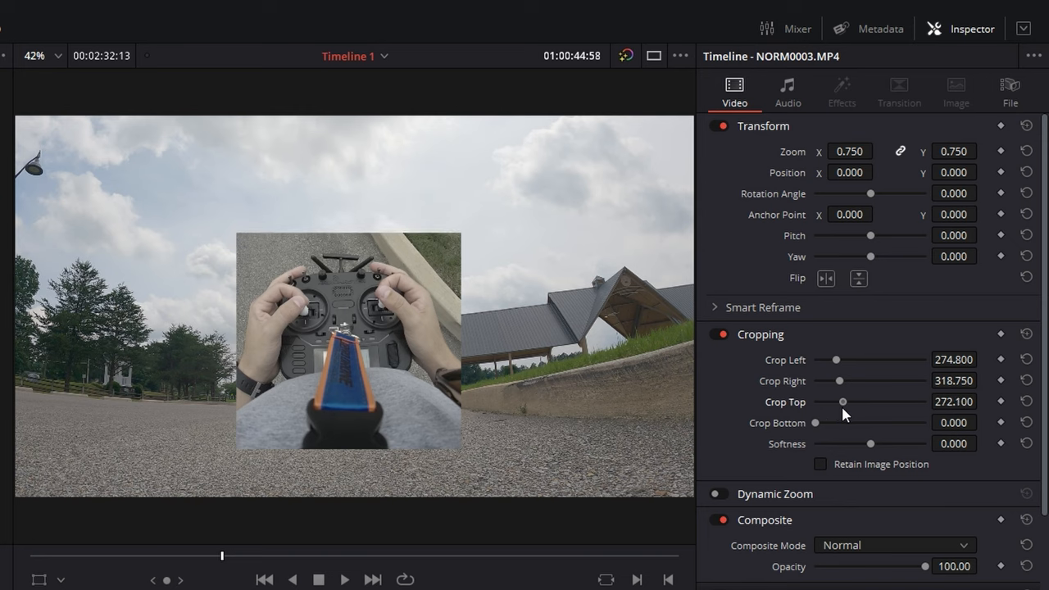
pyautogui.moveTo(841, 402); pyautogui.dragTo(849, 401)
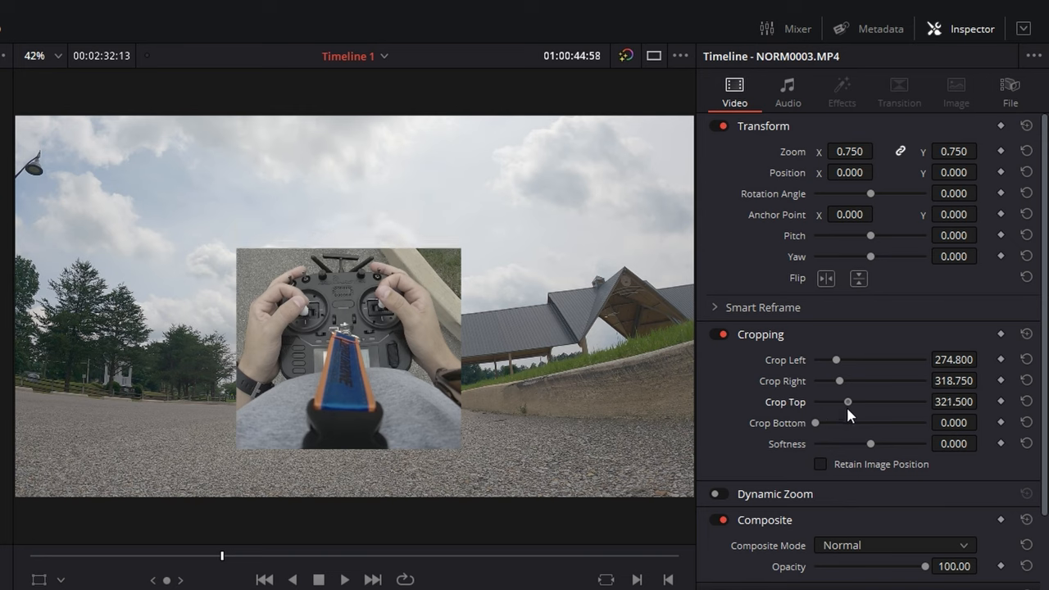
pyautogui.moveTo(818, 423); pyautogui.dragTo(827, 423)
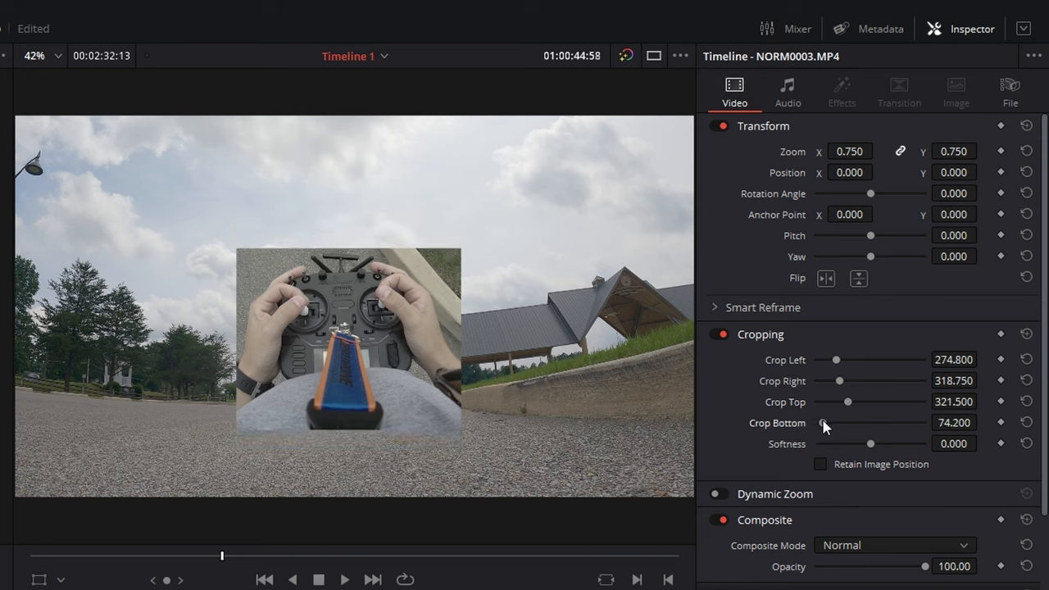
pyautogui.moveTo(830, 422); pyautogui.dragTo(842, 422)
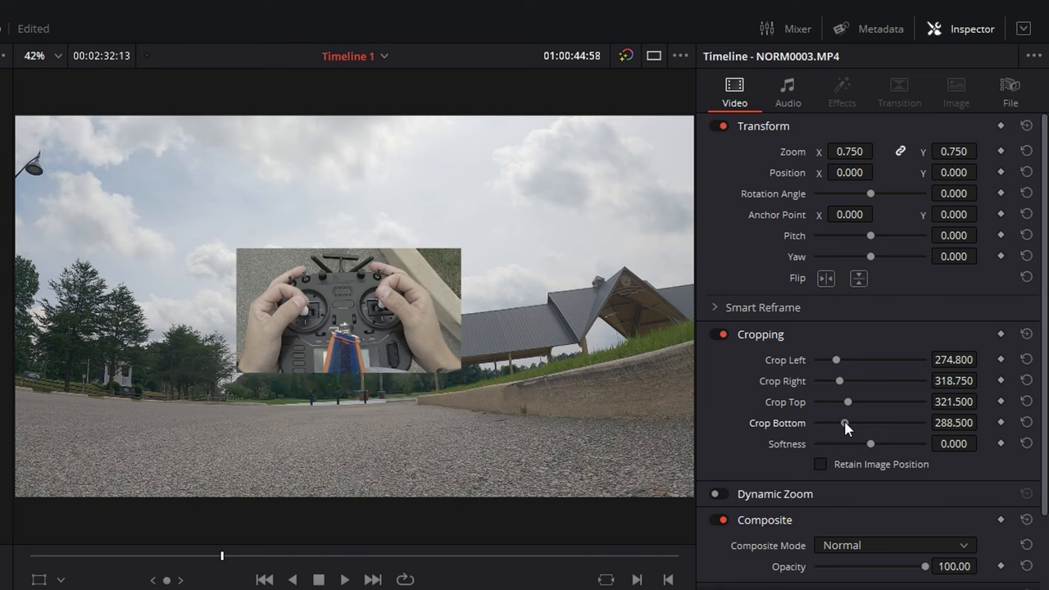
pyautogui.moveTo(248, 348)
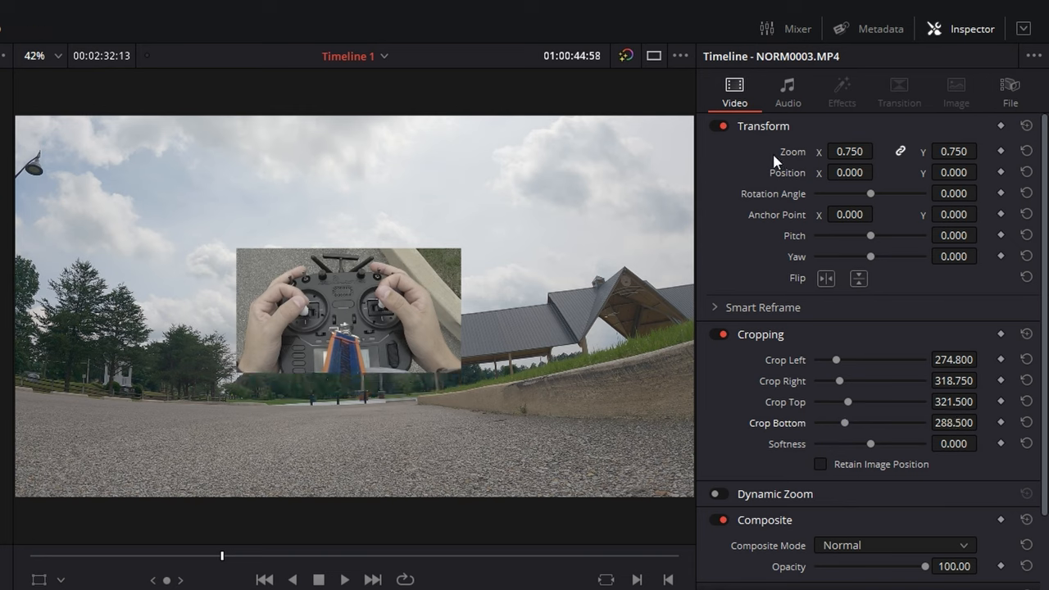
pyautogui.moveTo(518, 207)
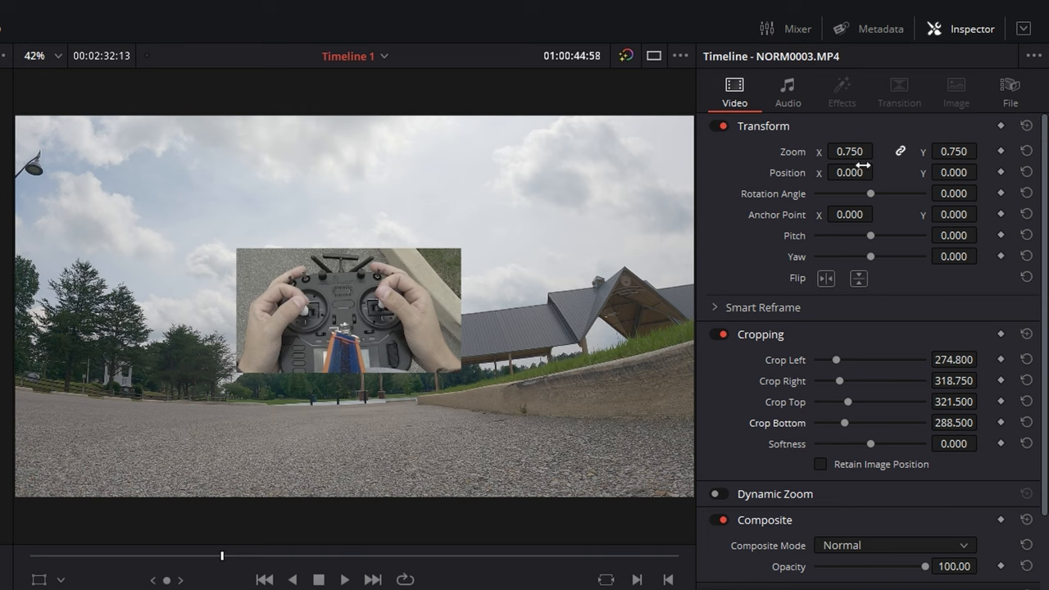
pyautogui.moveTo(930, 194)
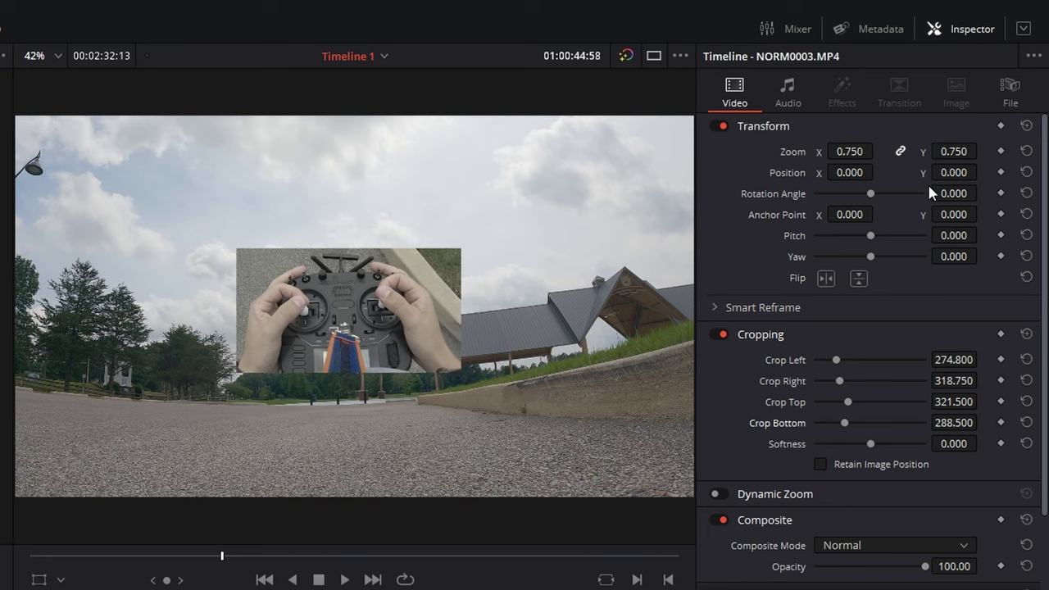
pyautogui.write('-65.000')
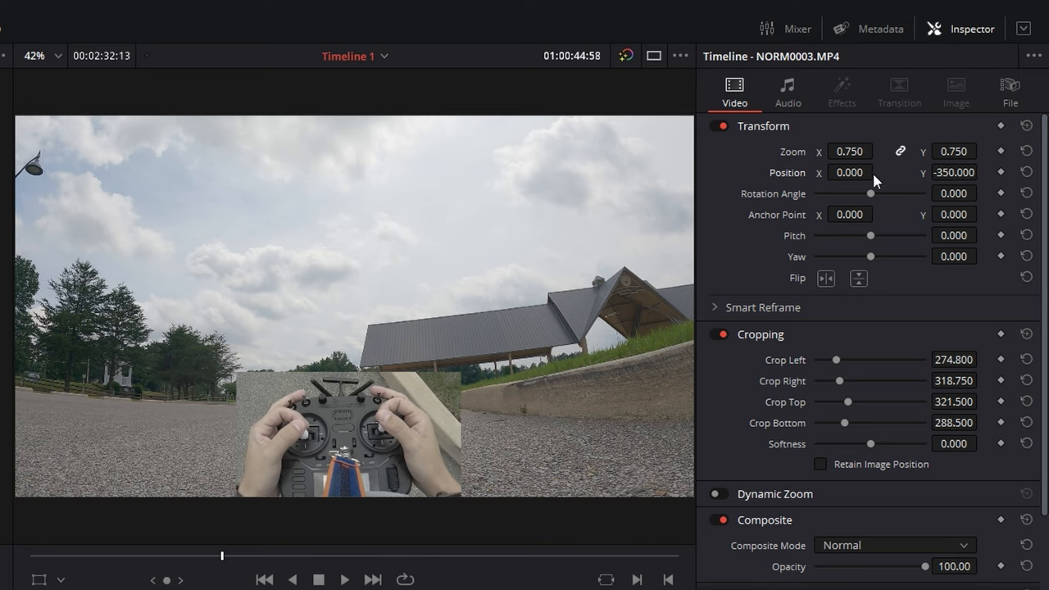
pyautogui.moveTo(158, 446)
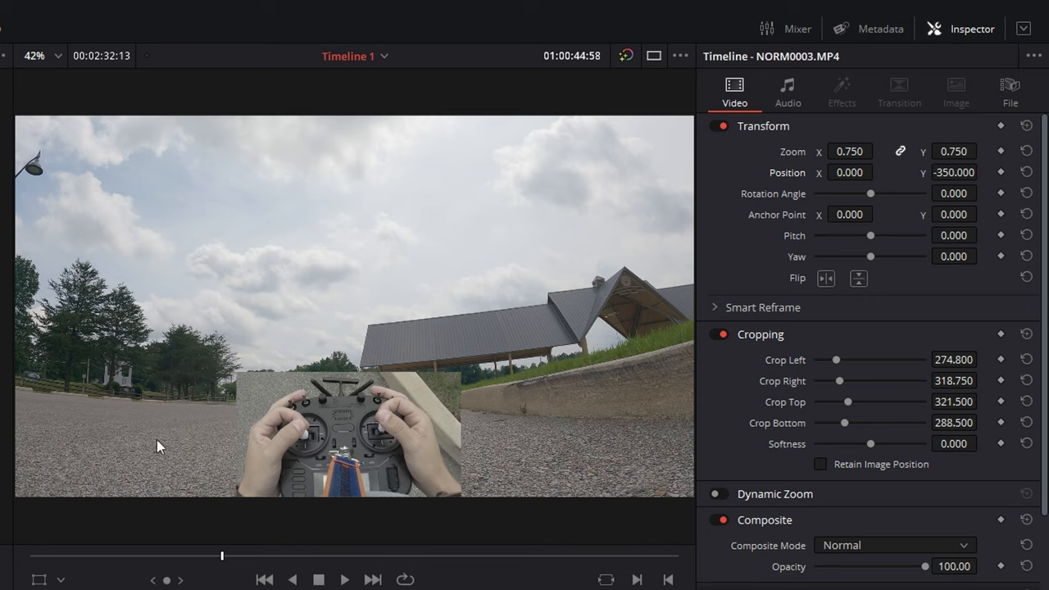
pyautogui.moveTo(457, 377)
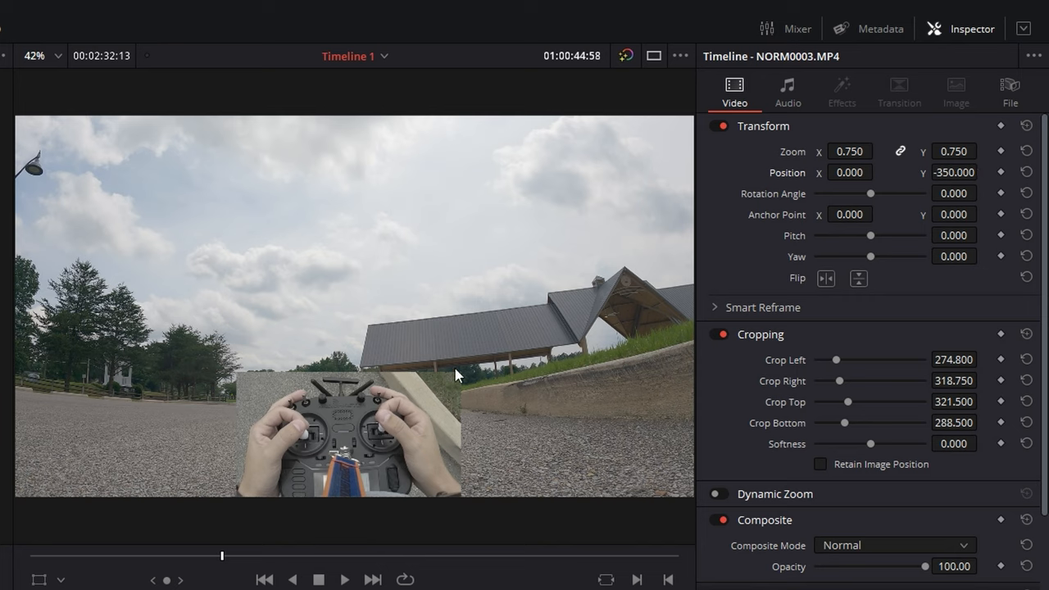
pyautogui.moveTo(726, 363)
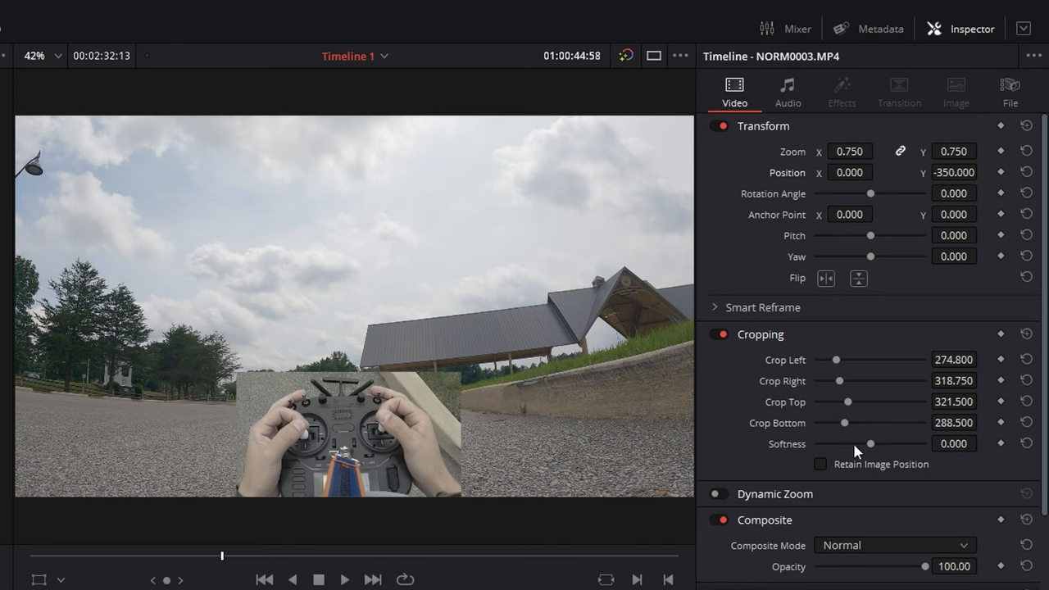
pyautogui.moveTo(871, 451)
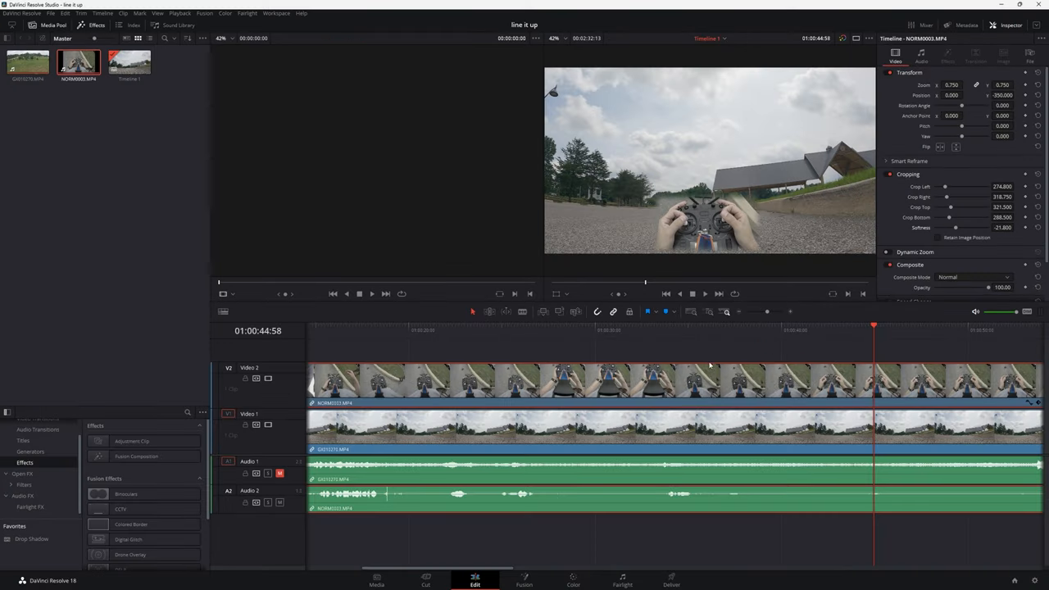
pyautogui.moveTo(711, 381)
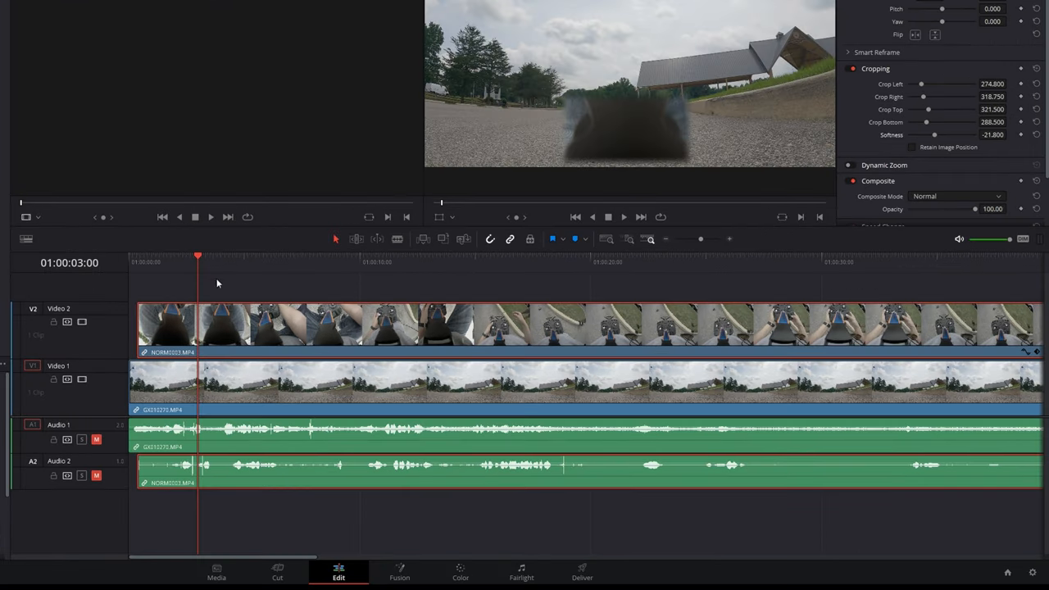
pyautogui.moveTo(744, 249)
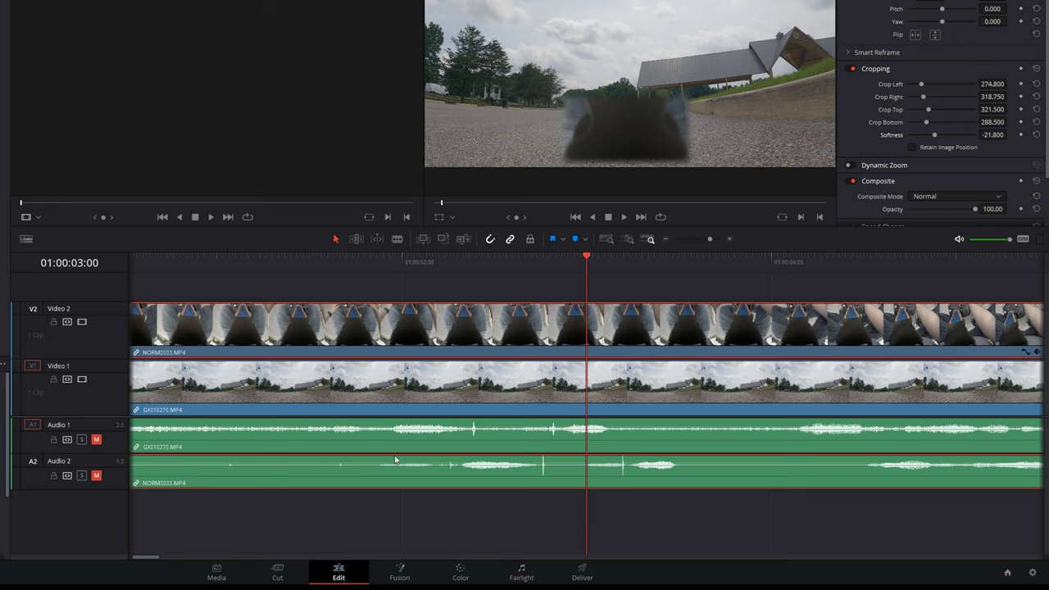
pyautogui.moveTo(471, 425)
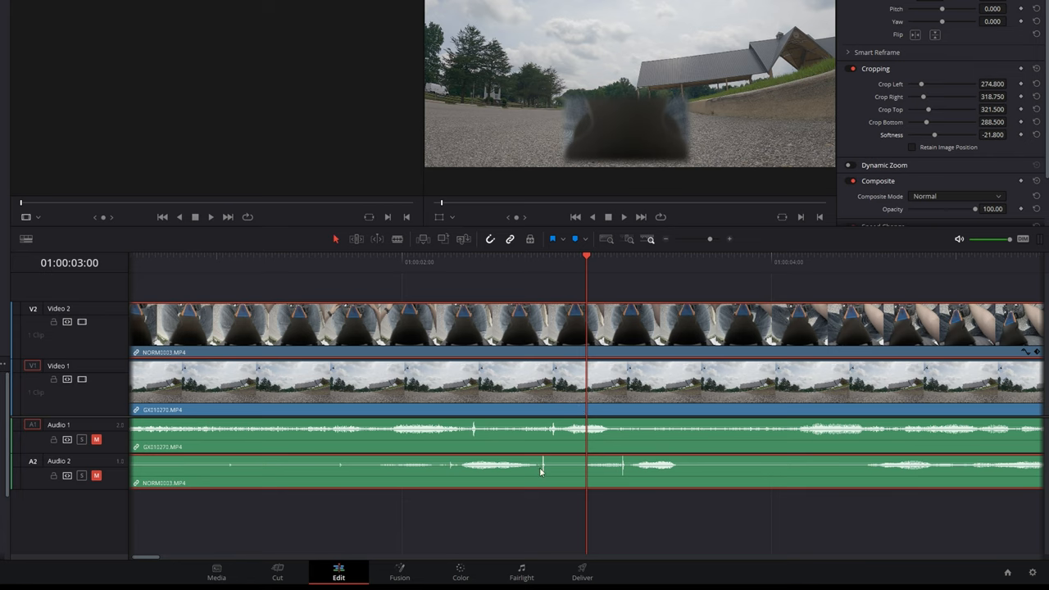
pyautogui.moveTo(422, 347)
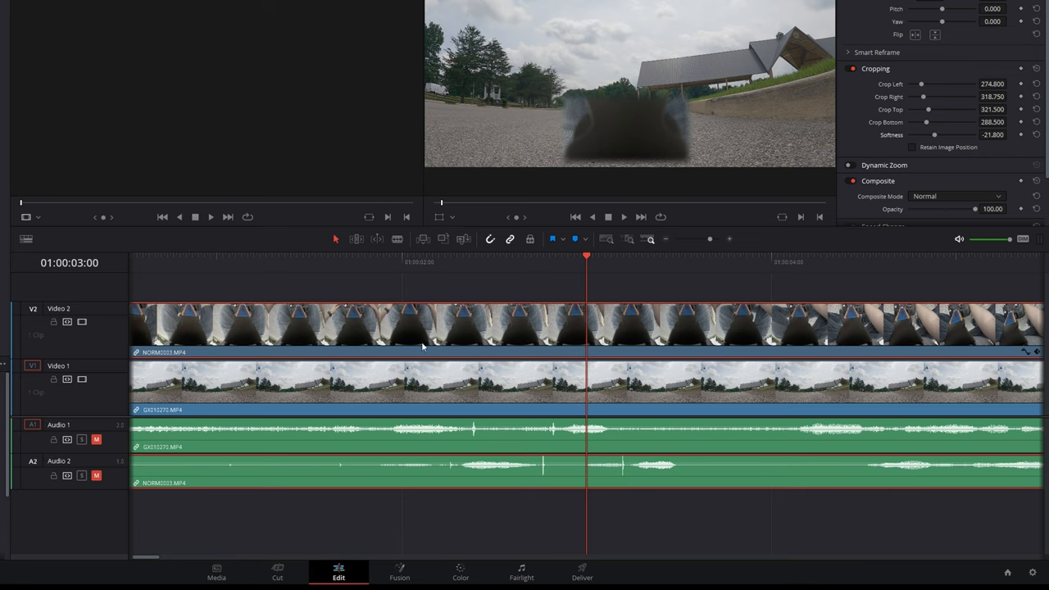
pyautogui.moveTo(500, 315)
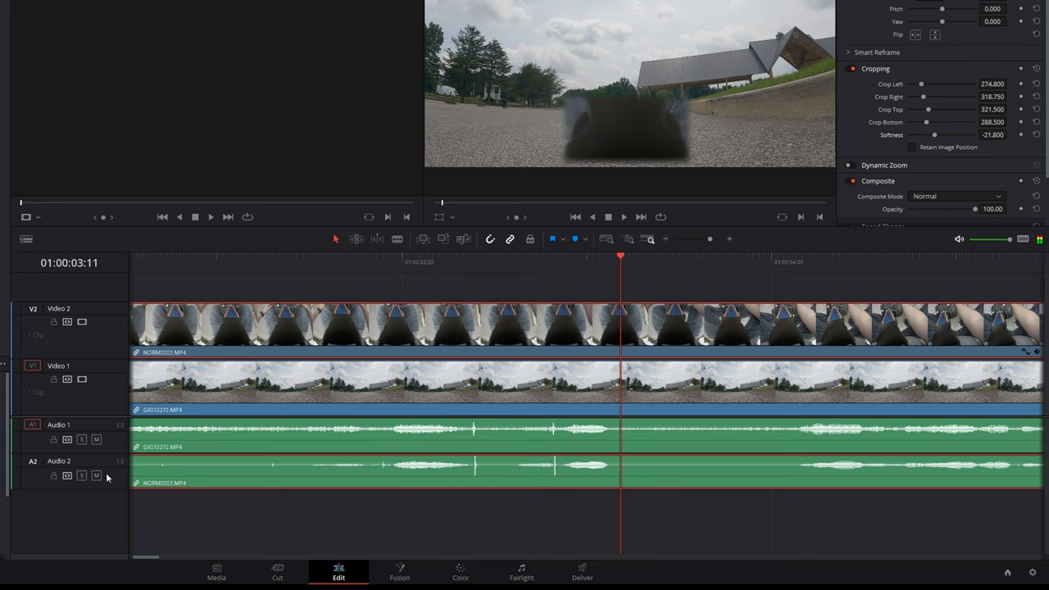
pyautogui.moveTo(663, 244)
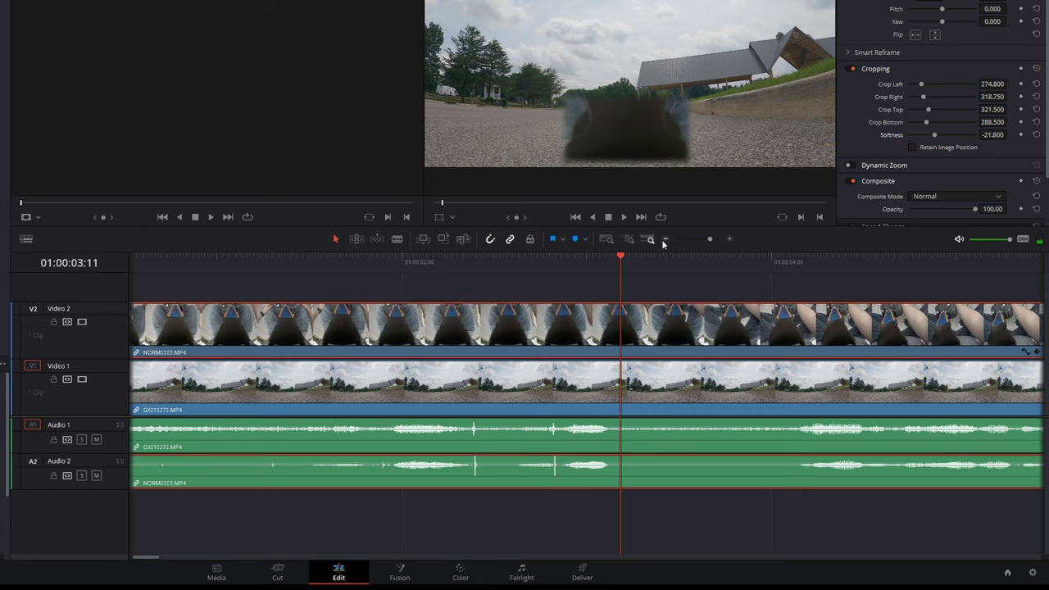
# Step: Zoom the timeline back out to show the whole synced clips
pyautogui.click(665, 239)
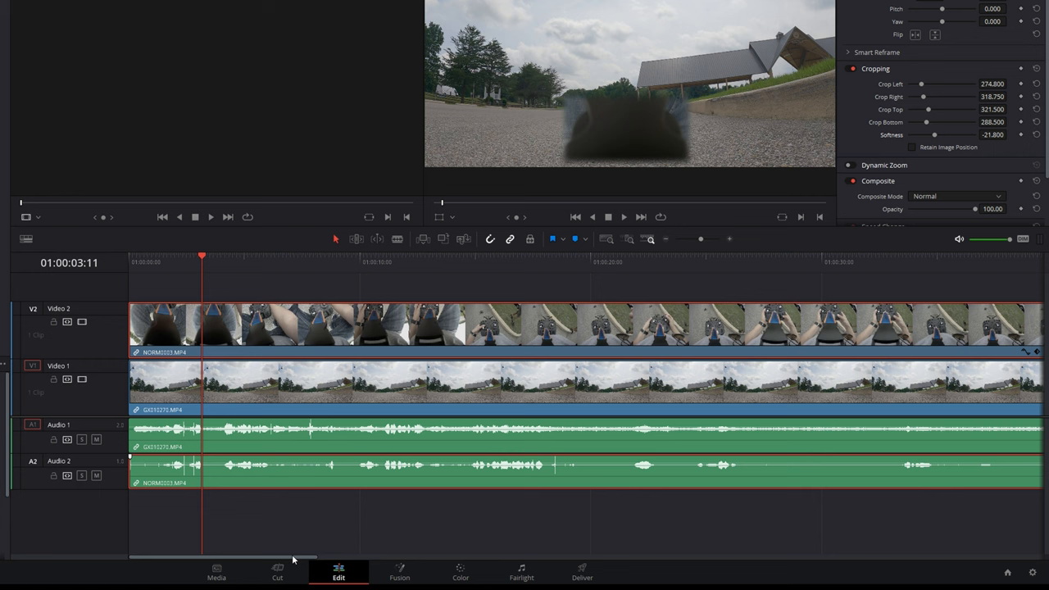
# Step: Select all timeline clips and apply Link Clips so they move as one
pyautogui.moveTo(287, 299); pyautogui.dragTo(473, 520)
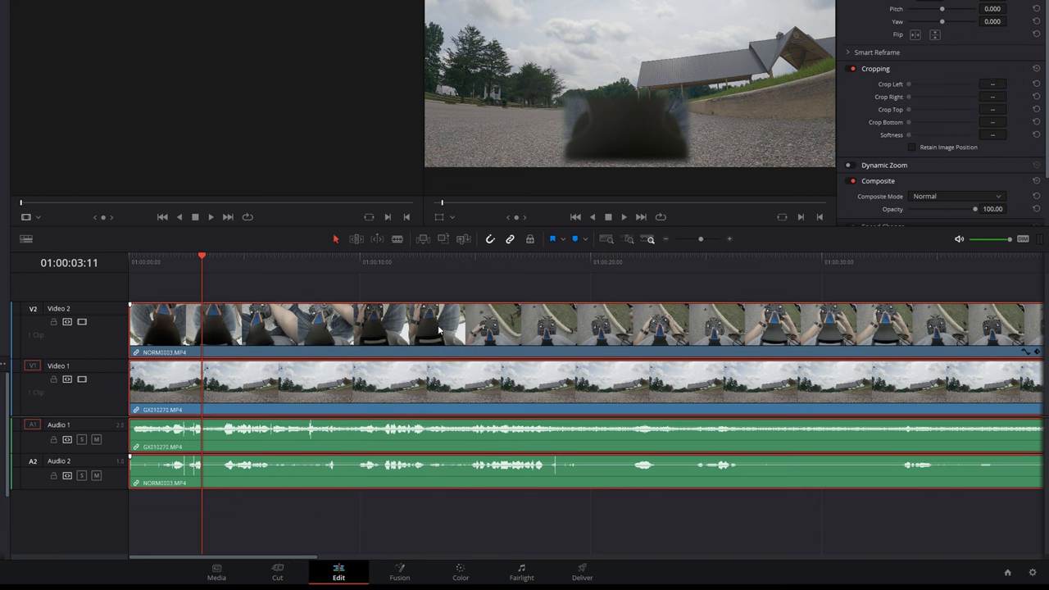
pyautogui.rightClick(438, 330)
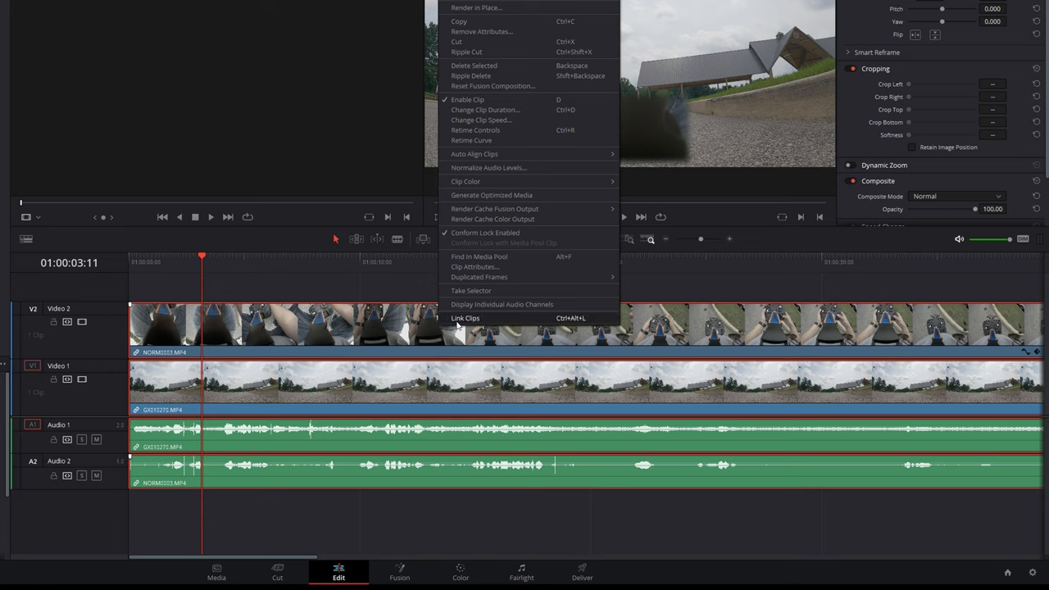
pyautogui.moveTo(485, 322)
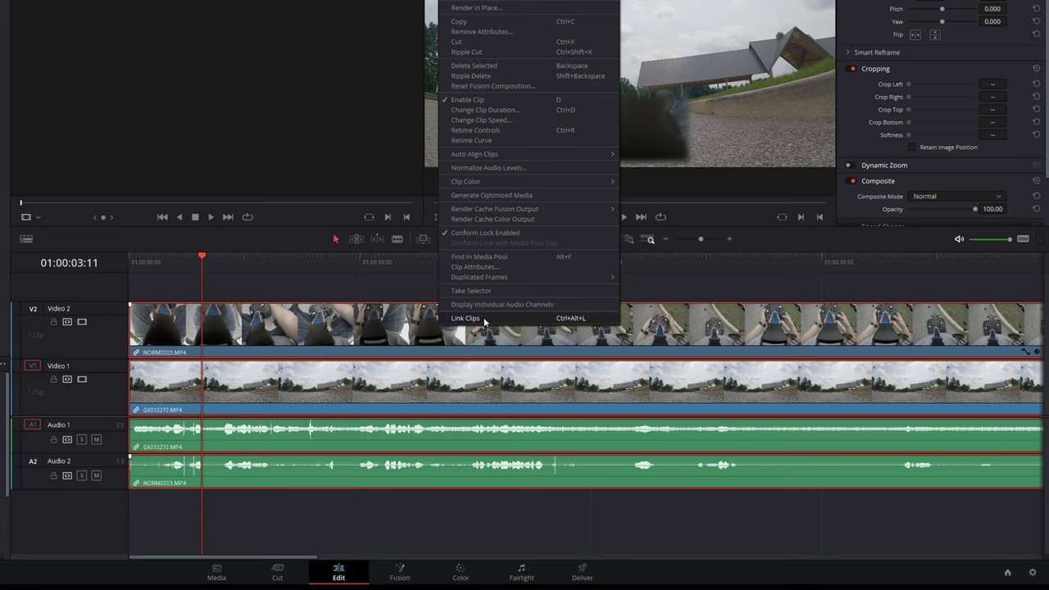
pyautogui.click(464, 316)
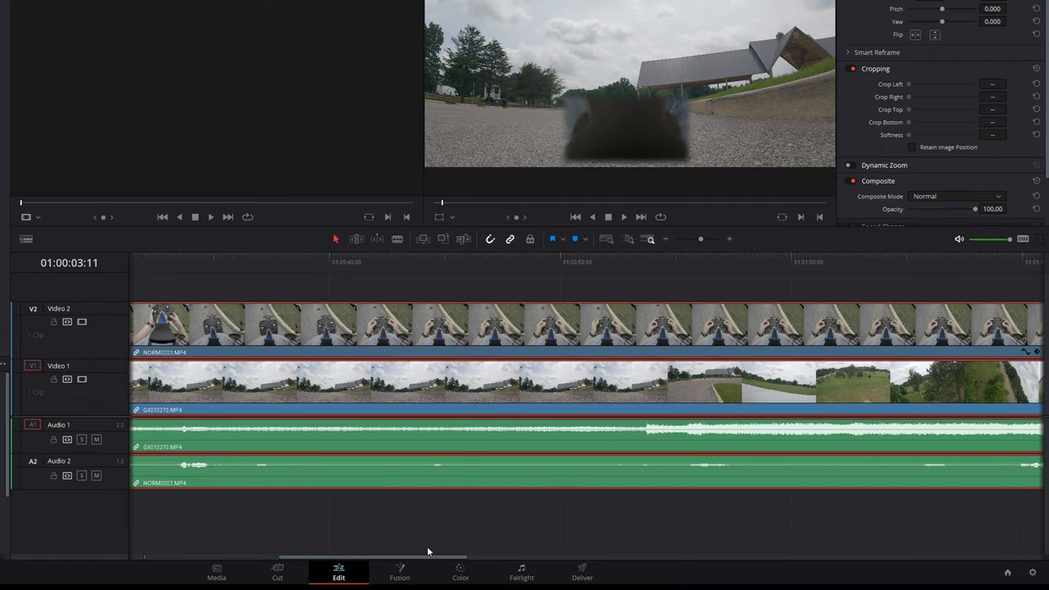
# Step: Place the playhead on the timecode ruler at the drone's takeoff moment
pyautogui.click(661, 270)
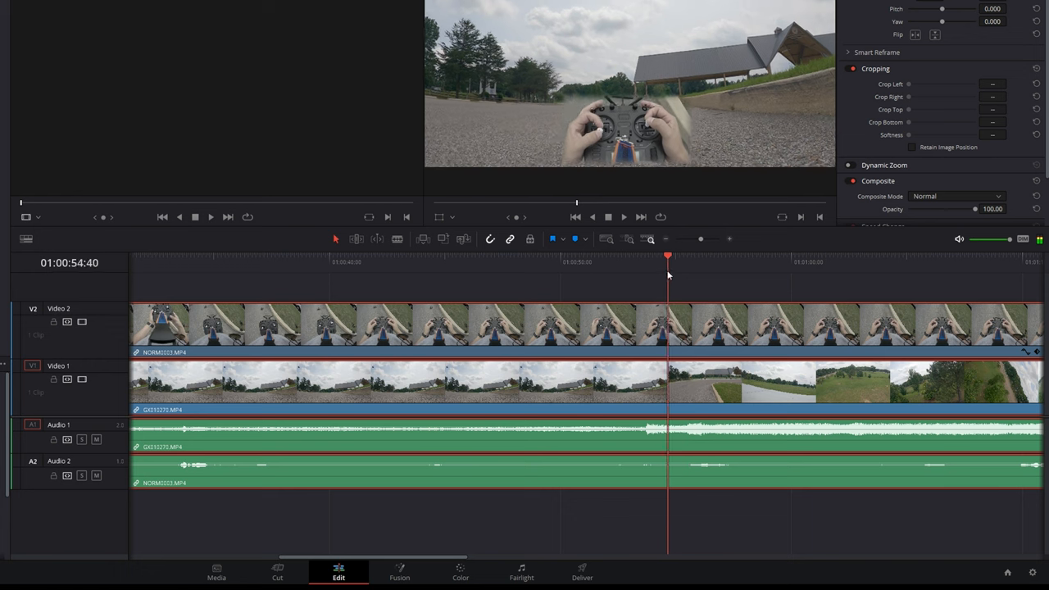
pyautogui.click(626, 273)
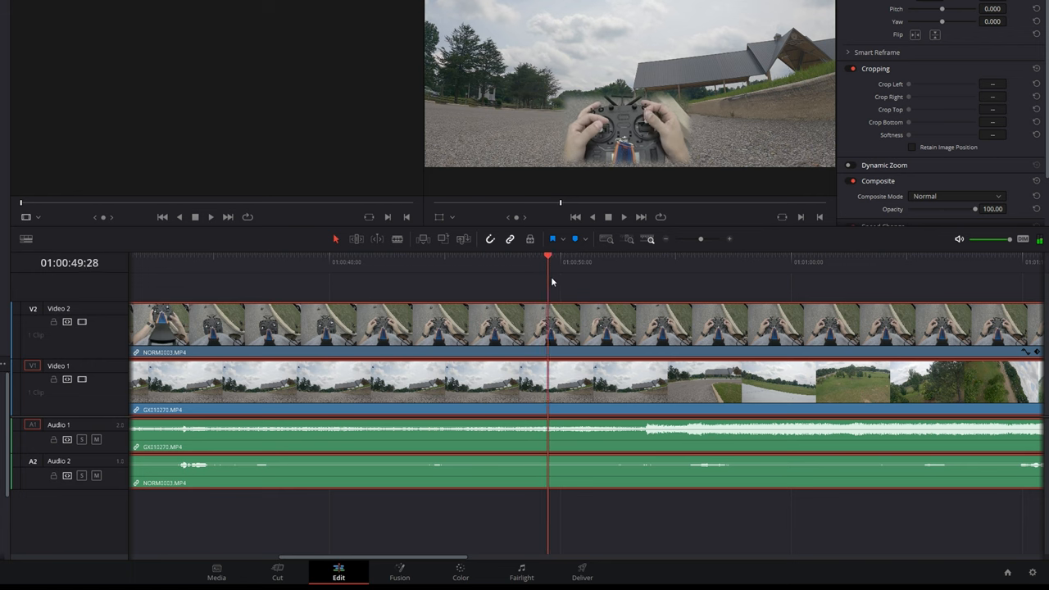
pyautogui.click(648, 263)
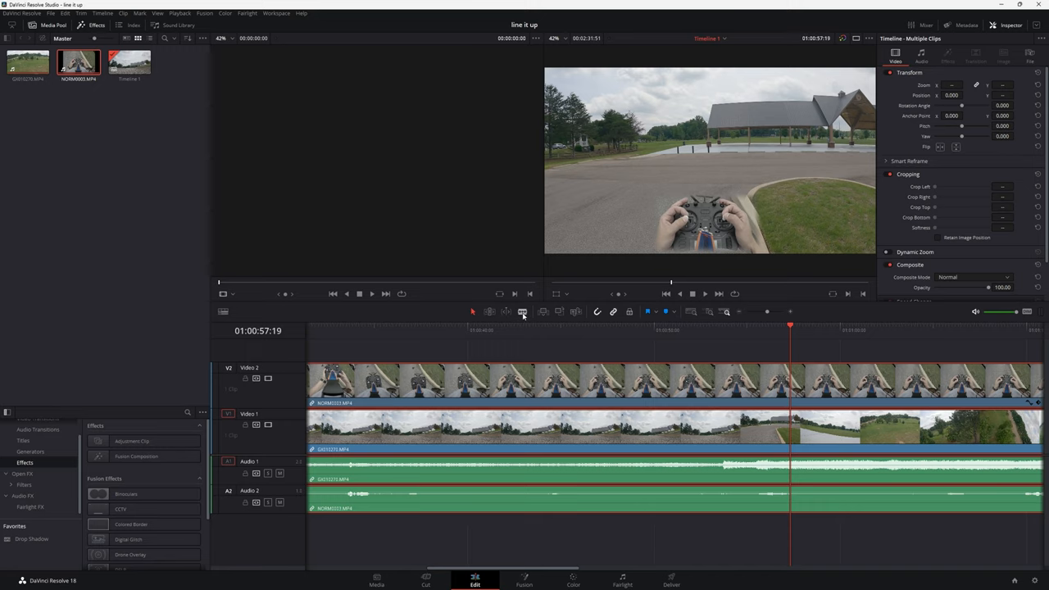
pyautogui.moveTo(521, 311)
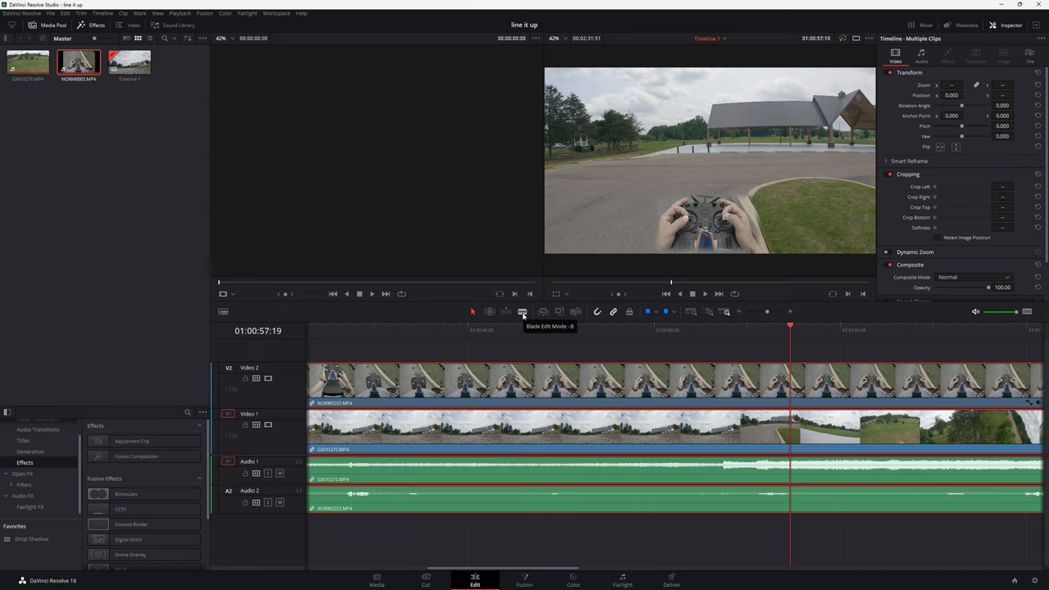
# Step: Switch to the Blade tool to cut the linked clips at the takeoff point
pyautogui.click(522, 312)
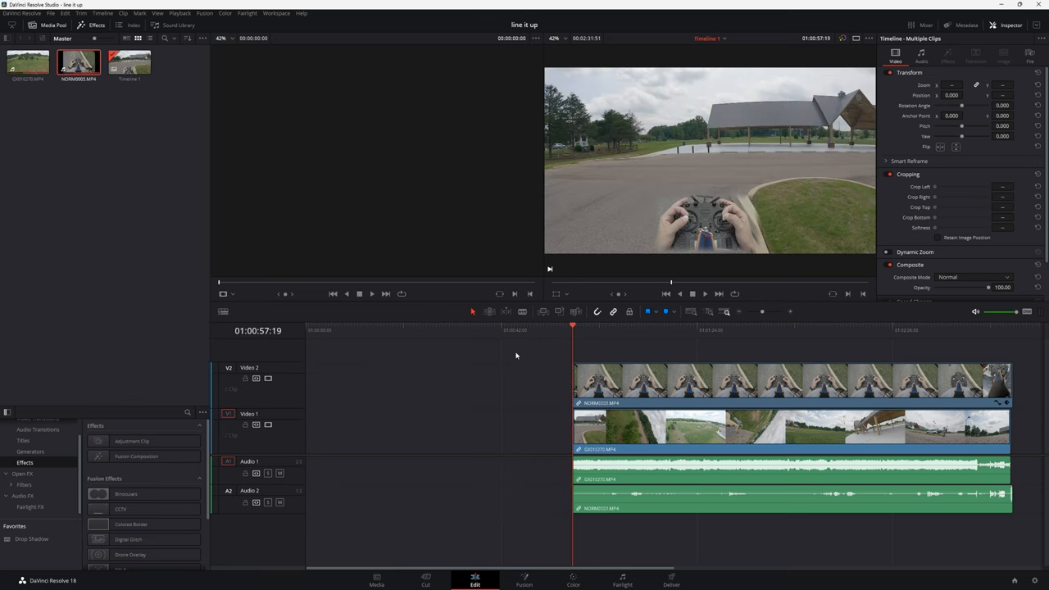
pyautogui.moveTo(421, 393)
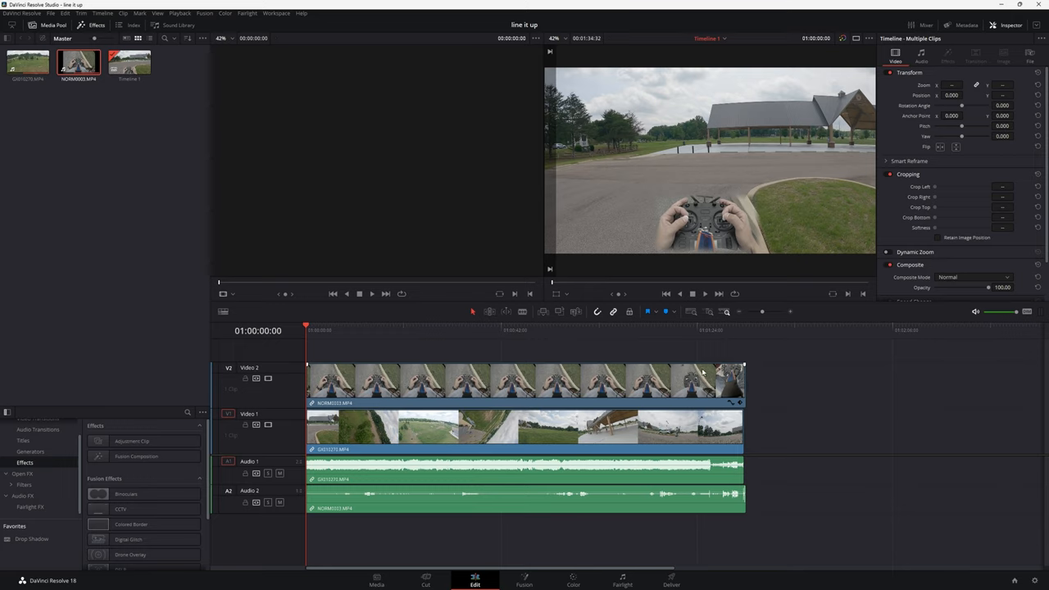
pyautogui.moveTo(710, 403)
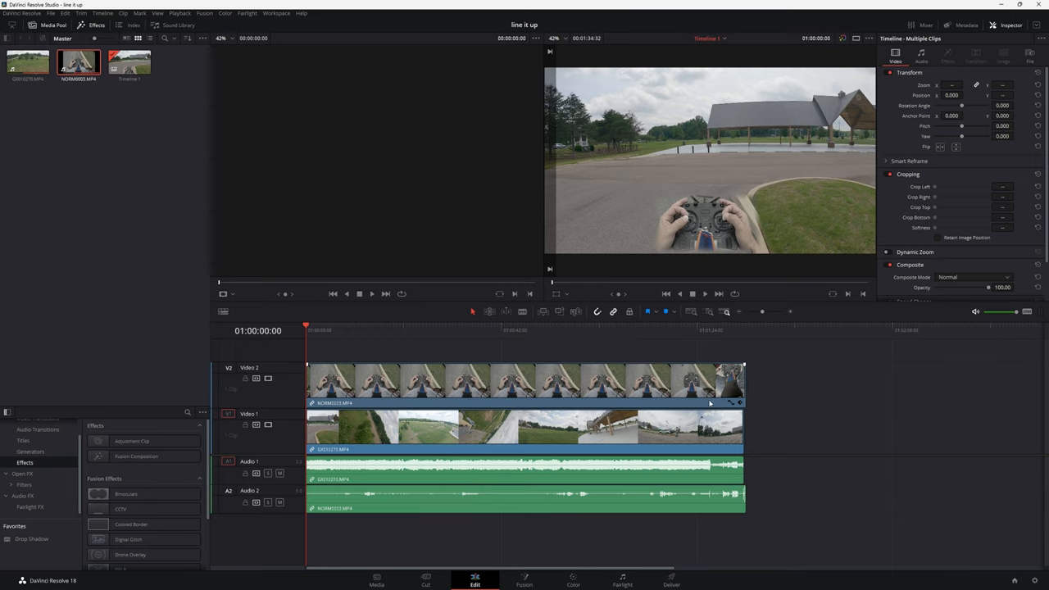